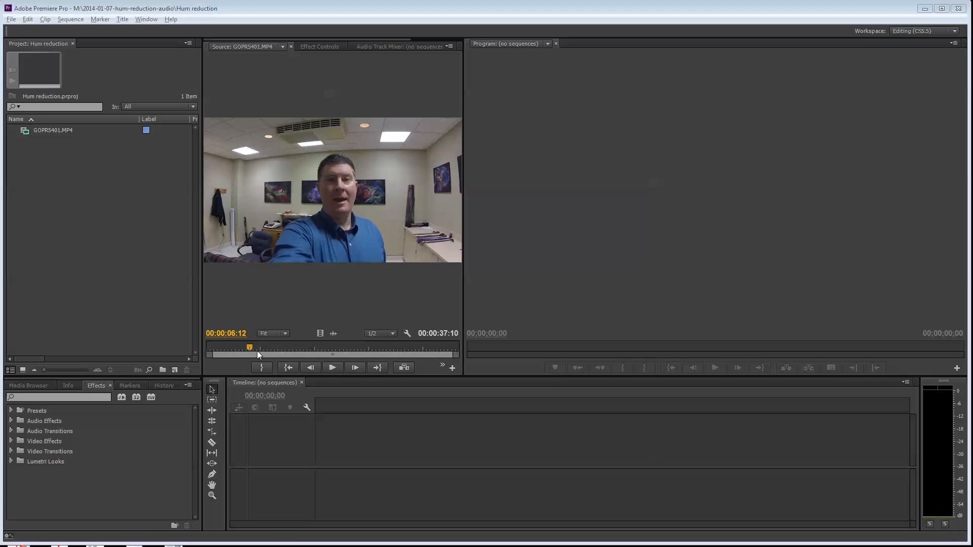
Step: Scrub the GOPR5401.MP4 take in the Source Monitor and play it through to the end
left_click_drag(249, 346, 221, 347)
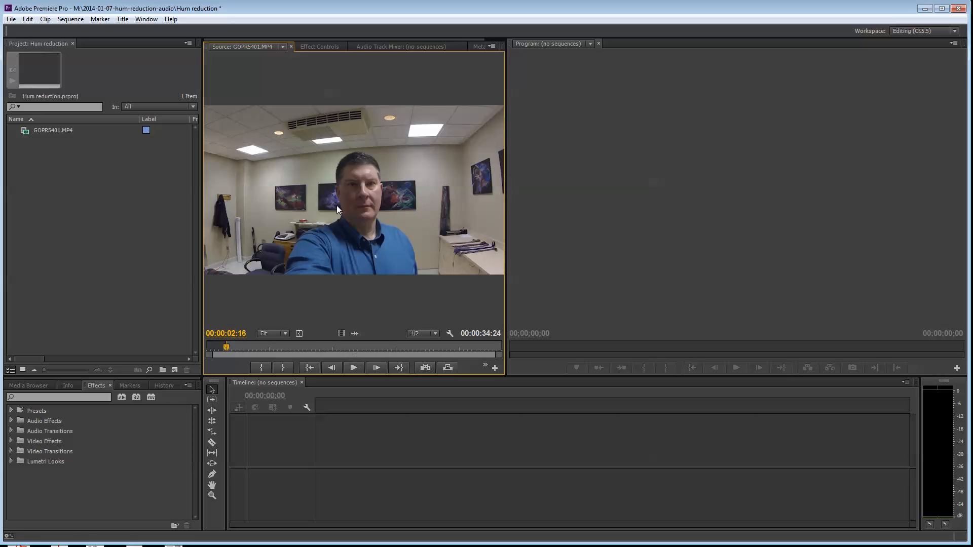
left_click(353, 367)
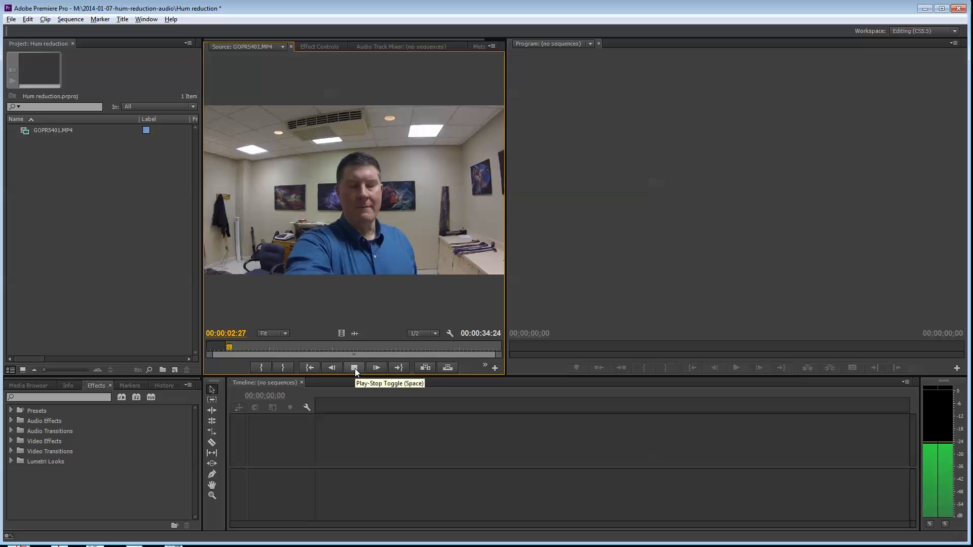
left_click(375, 368)
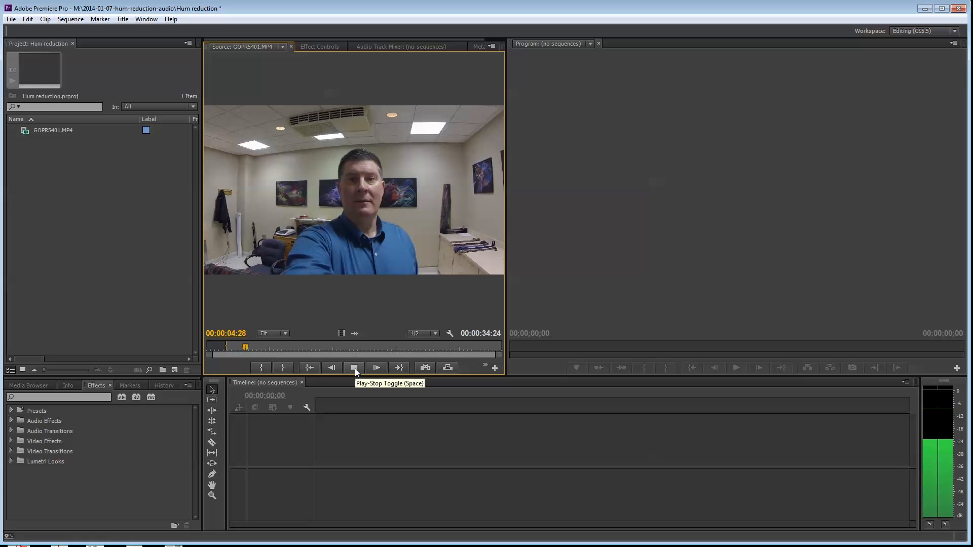
left_click(376, 367)
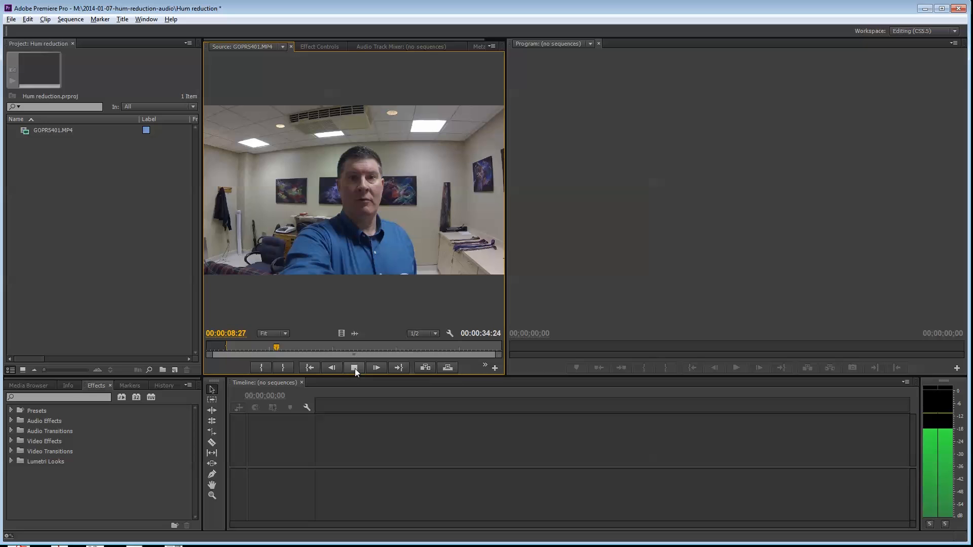
left_click(375, 368)
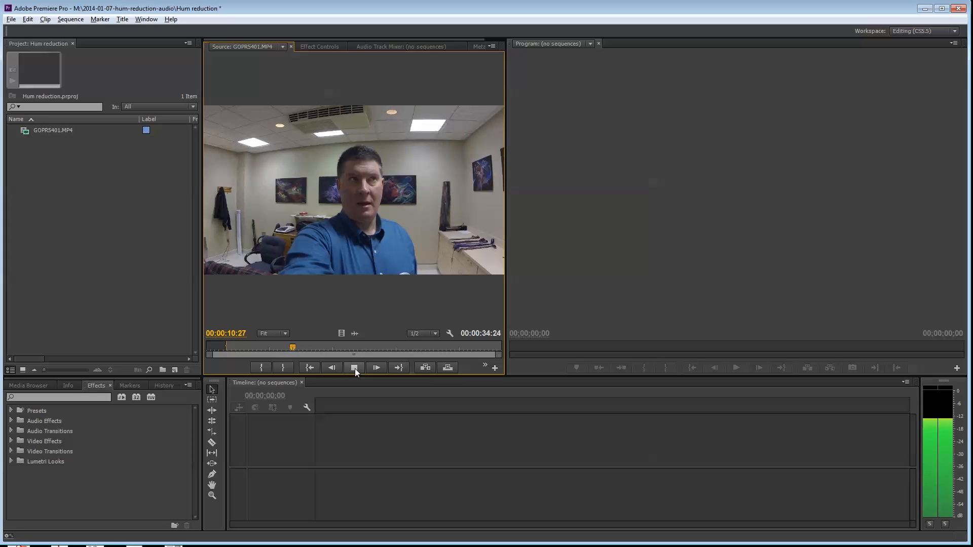
left_click(376, 367)
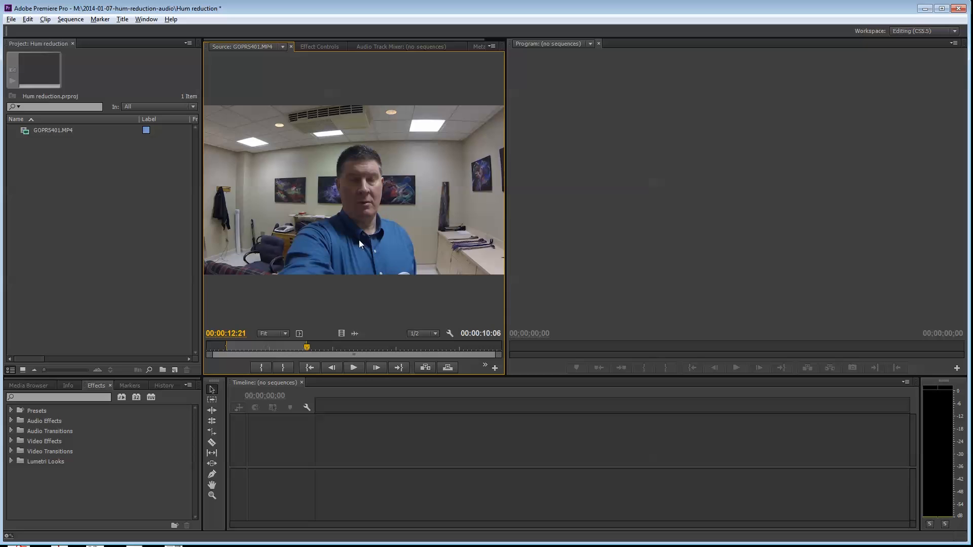
mouse_move(342, 345)
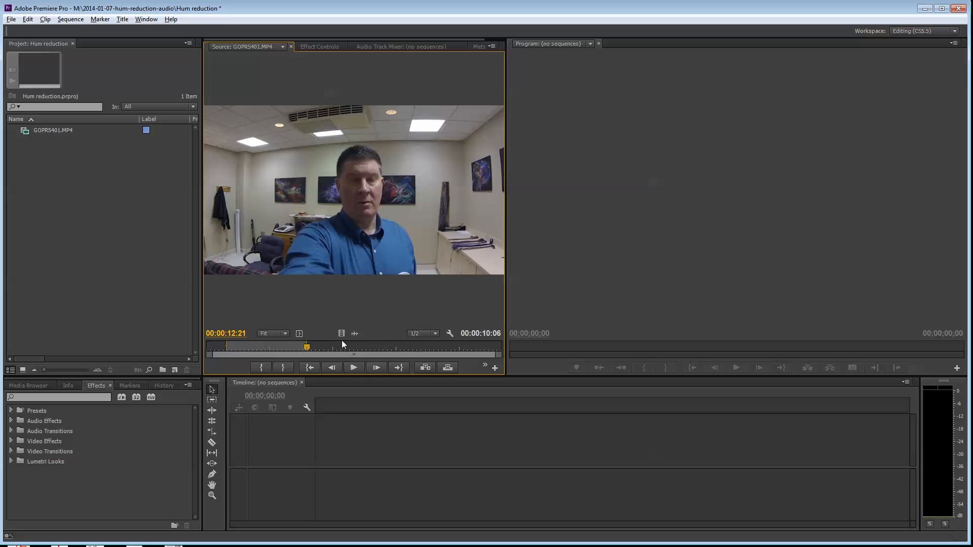
mouse_move(341, 226)
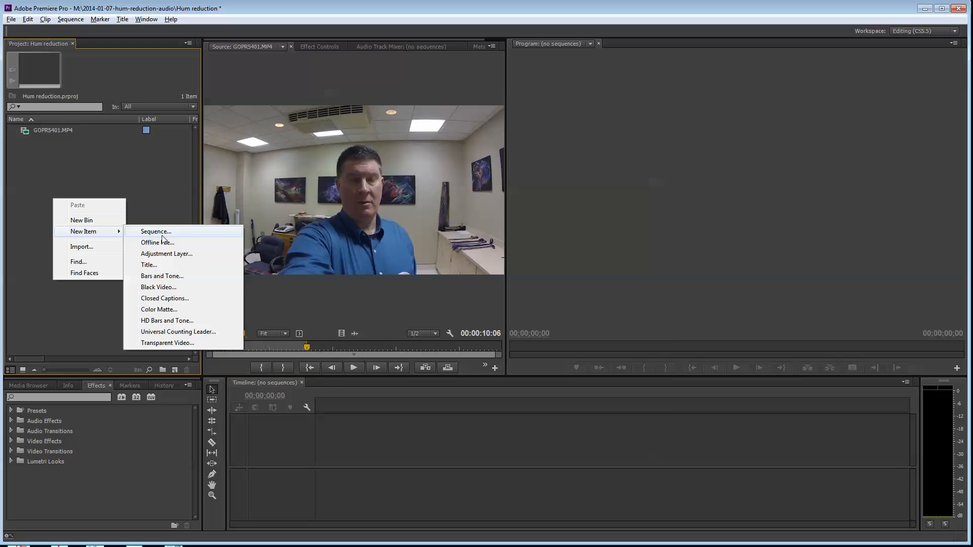
Step: Create Sequence 01 with the AVCHD 1080p30 preset for the trimmed GOPR5401.MP4 clip
left_click(155, 232)
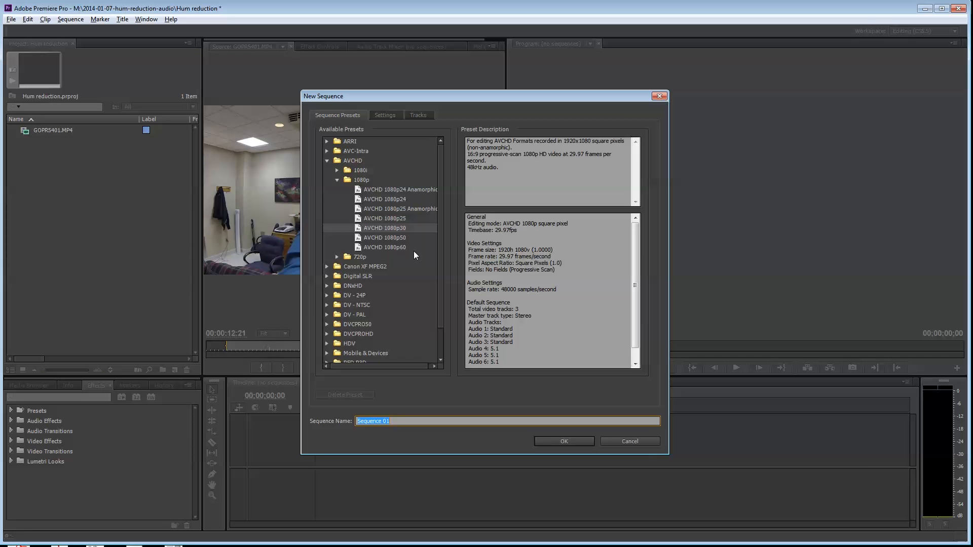
mouse_move(551, 470)
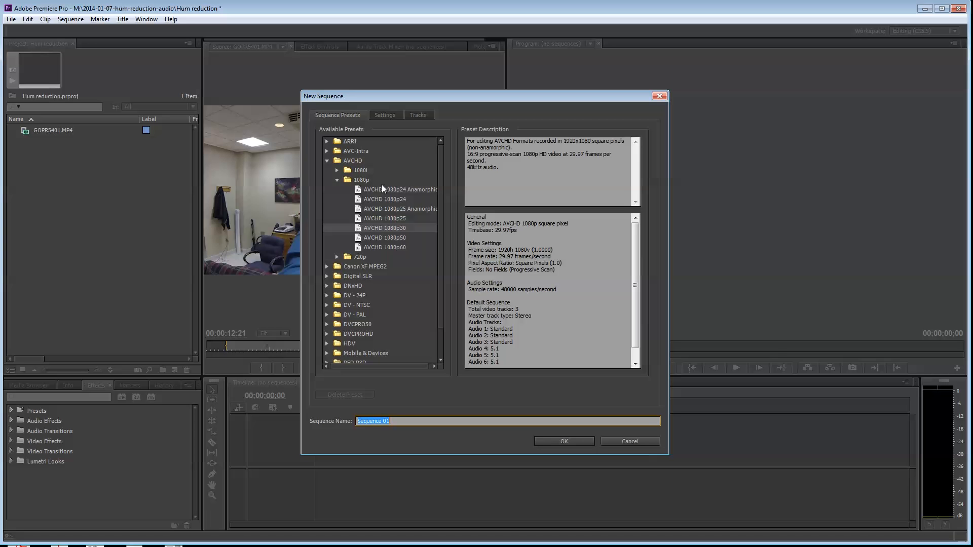
mouse_move(382, 235)
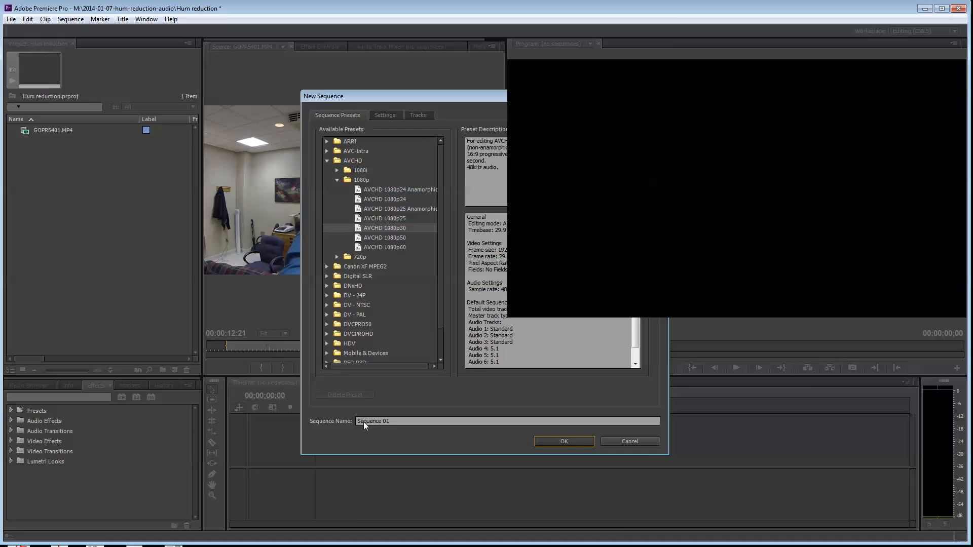
left_click(564, 442)
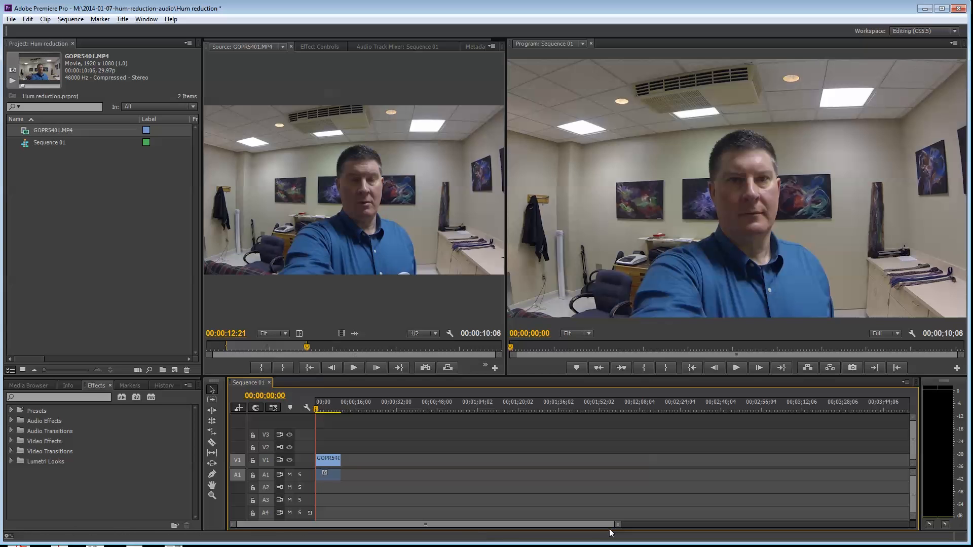
left_click_drag(614, 525, 487, 524)
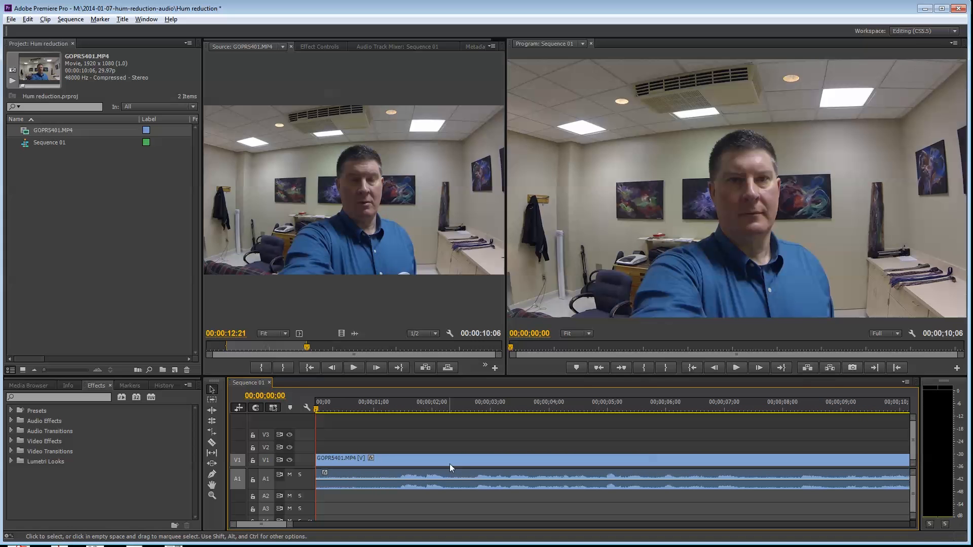
left_click(736, 367)
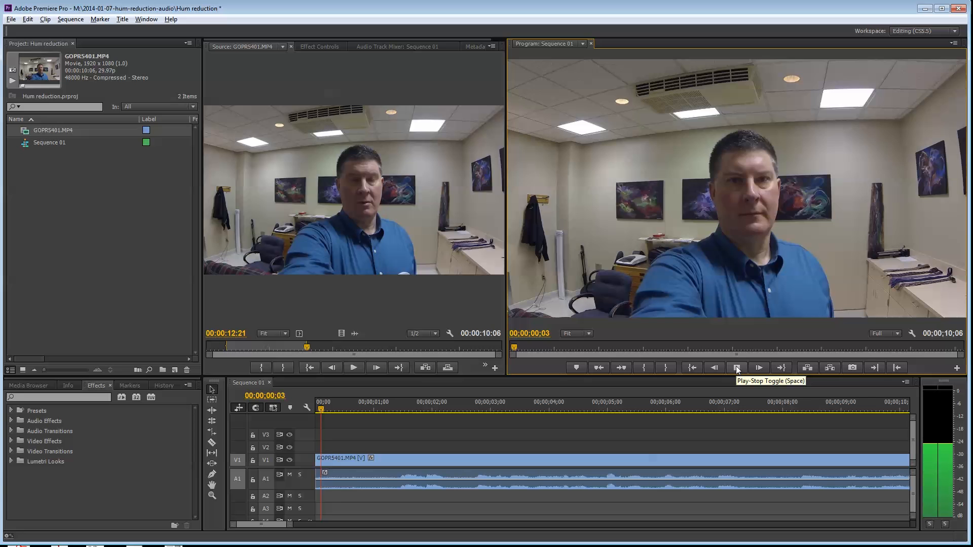
left_click(736, 367)
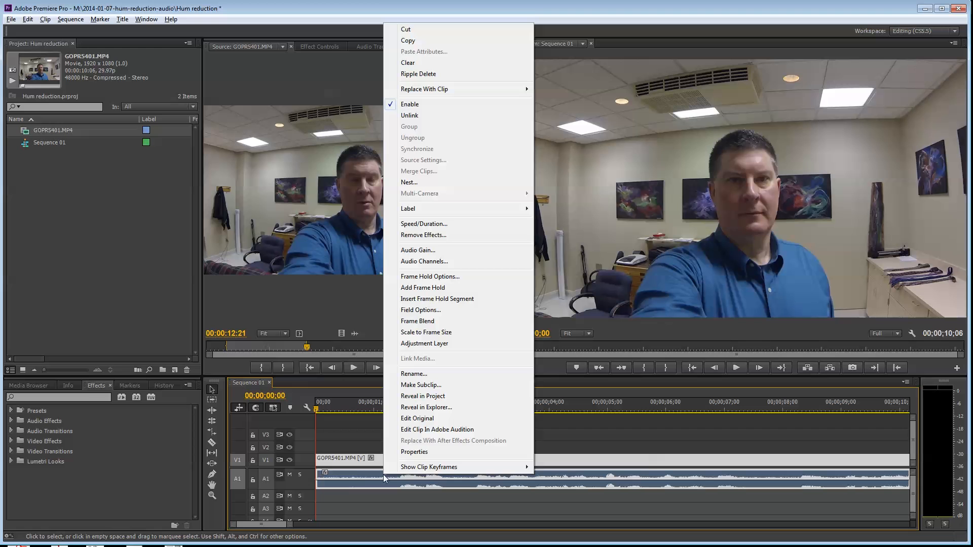
mouse_move(437, 430)
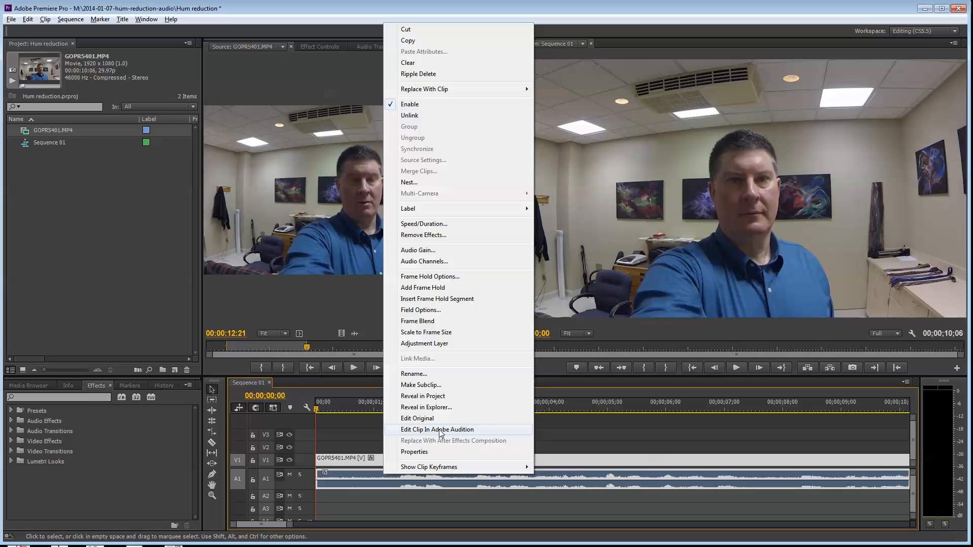
Step: Use Edit Clip In Adobe Audition on the timeline clip to extract its audio
left_click(437, 429)
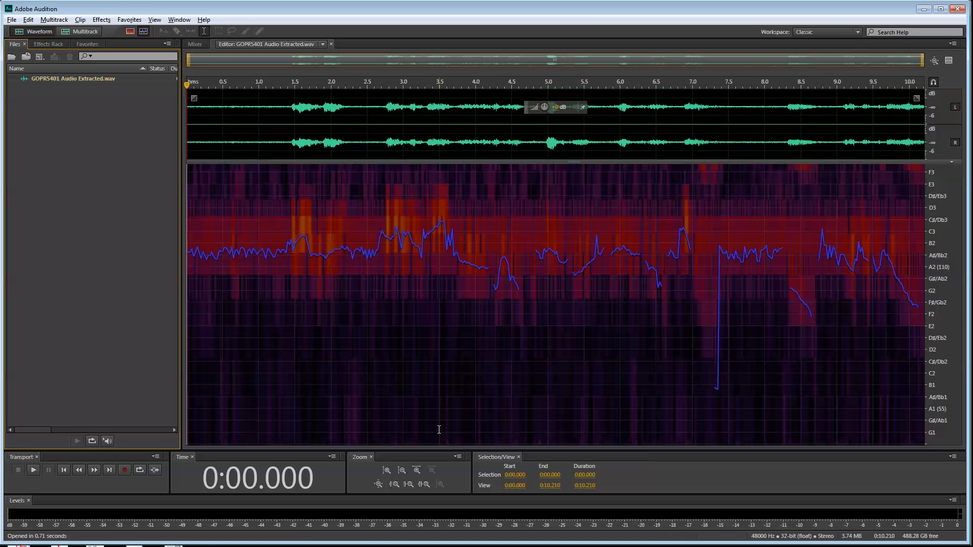
mouse_move(272, 98)
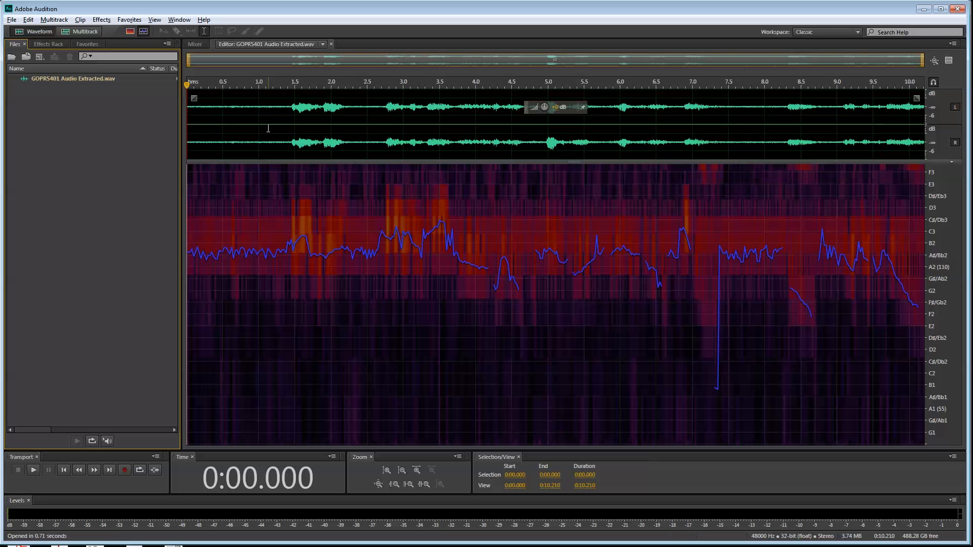
mouse_move(214, 129)
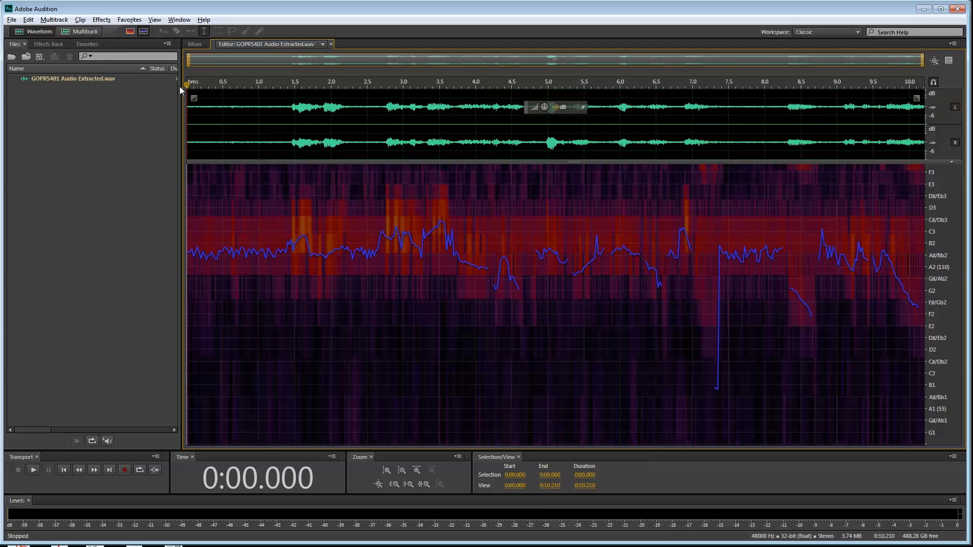
mouse_move(239, 132)
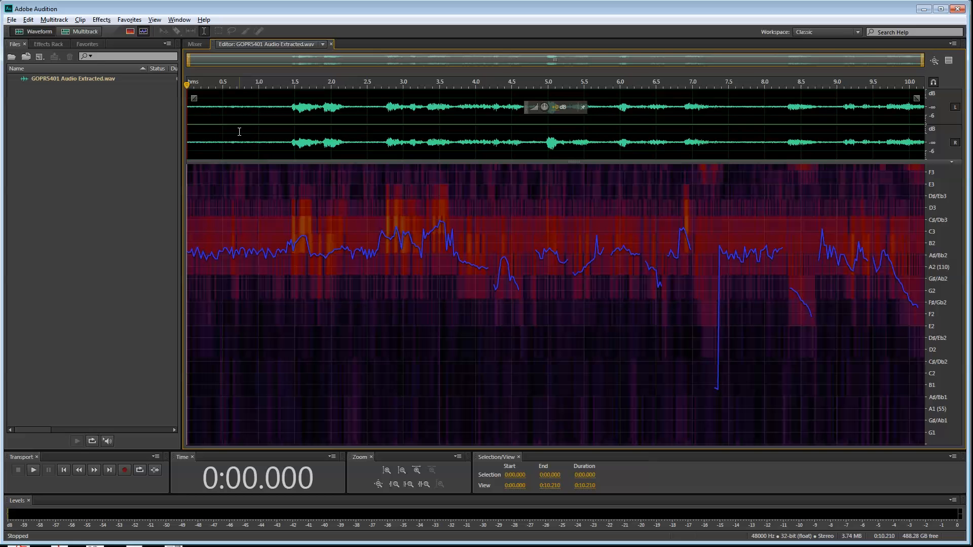
mouse_move(265, 131)
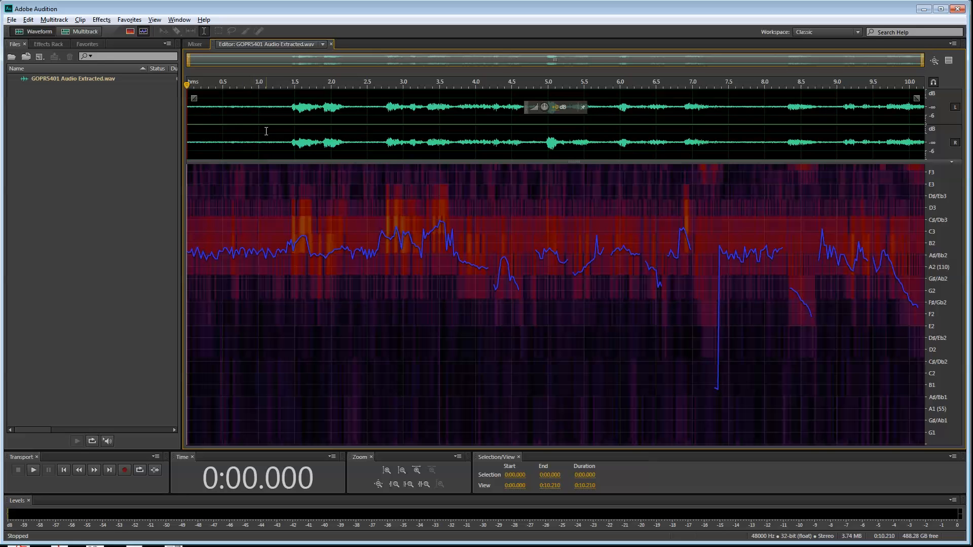
Step: Play the extracted GOPR5401 audio and stop about 1.4 seconds in, where speech begins
left_click(33, 469)
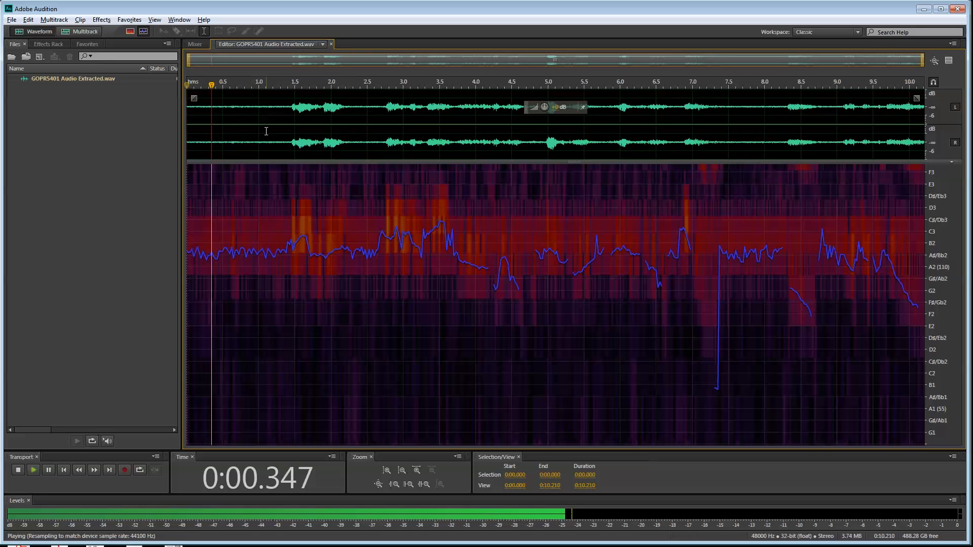
left_click(288, 81)
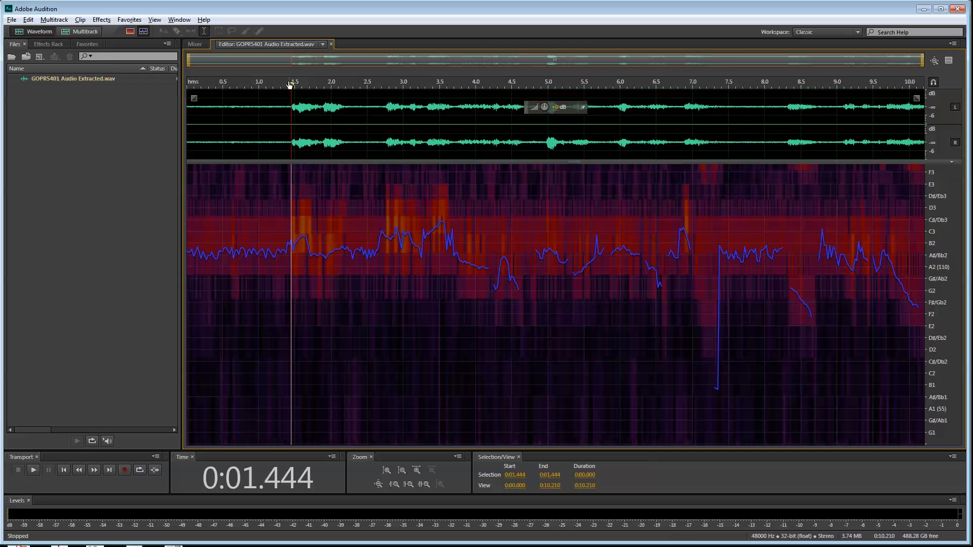
mouse_move(293, 85)
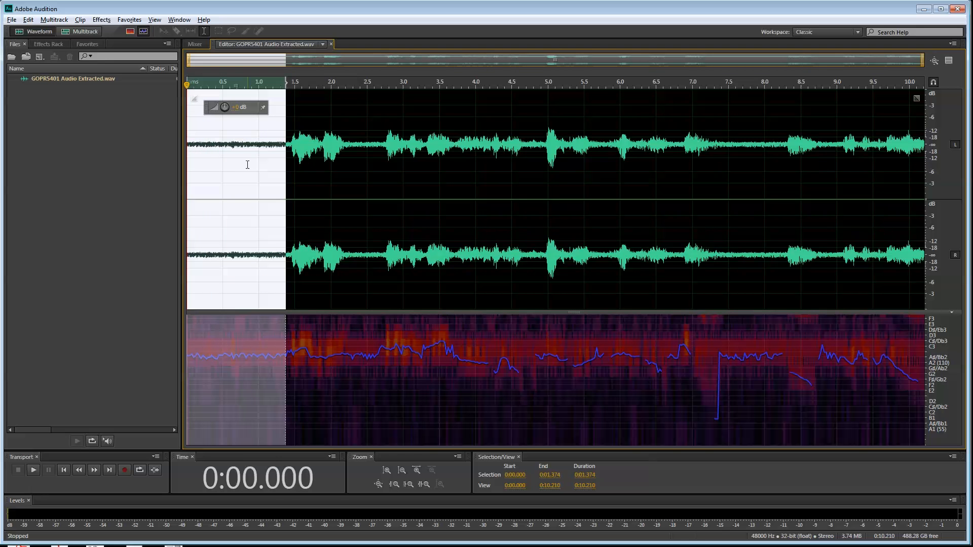
mouse_move(221, 138)
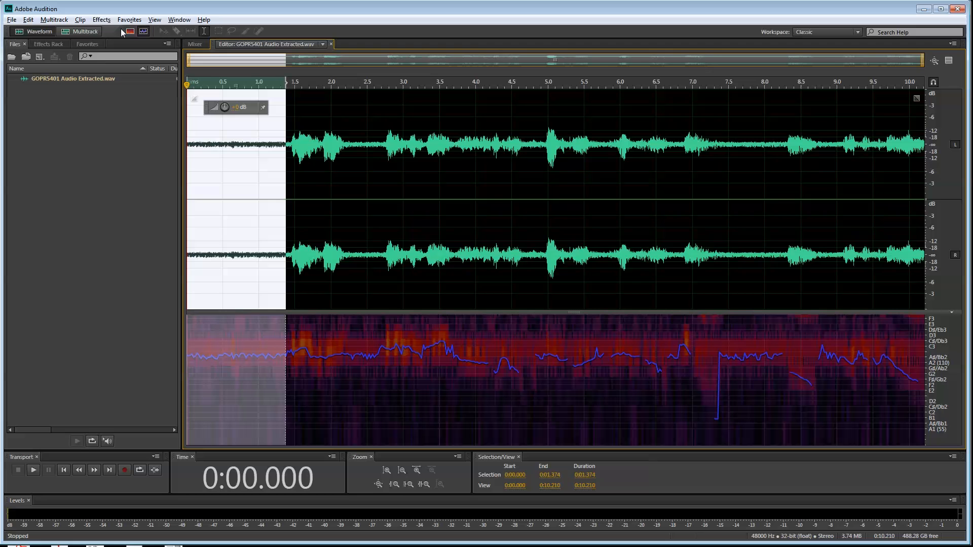
Step: Capture a noise print from the selected 1.4-second hum-only opening
left_click(102, 20)
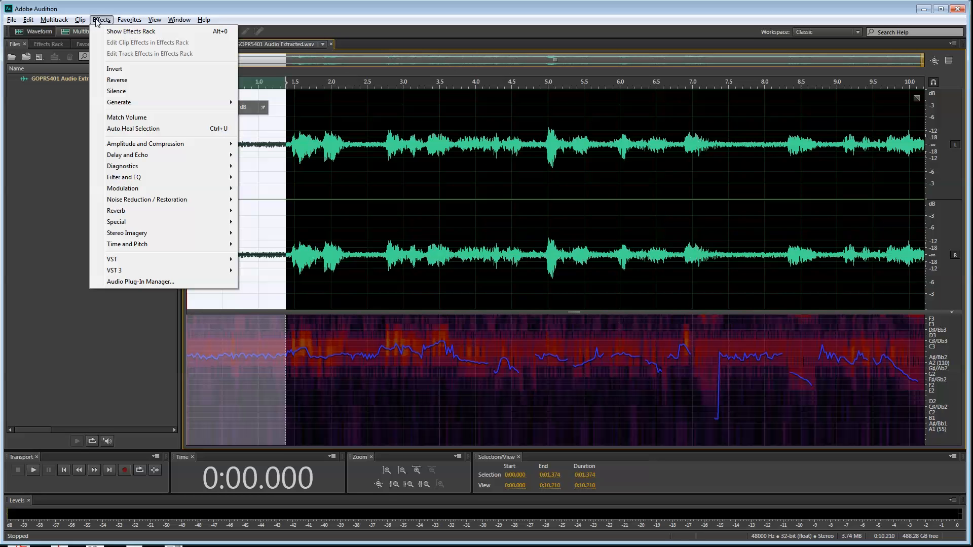
mouse_move(119, 102)
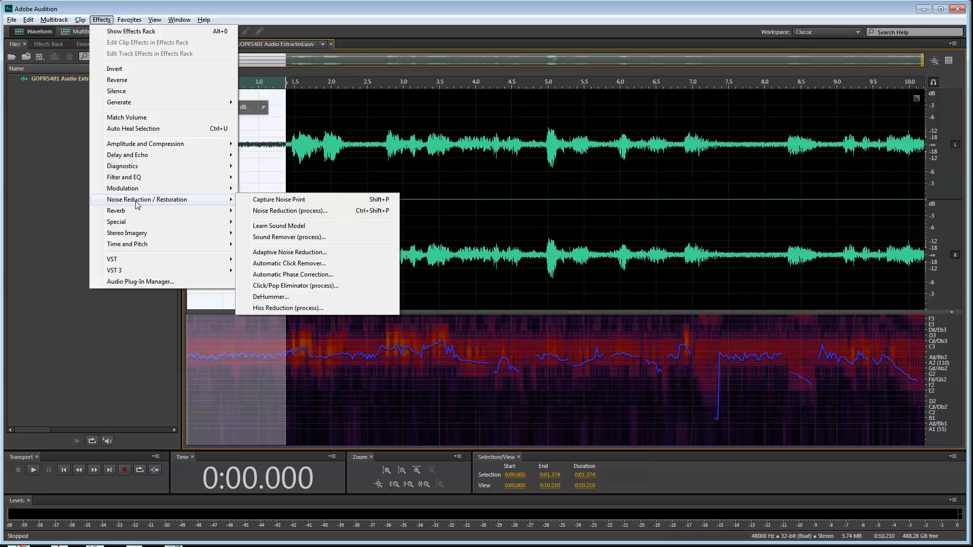
mouse_move(301, 204)
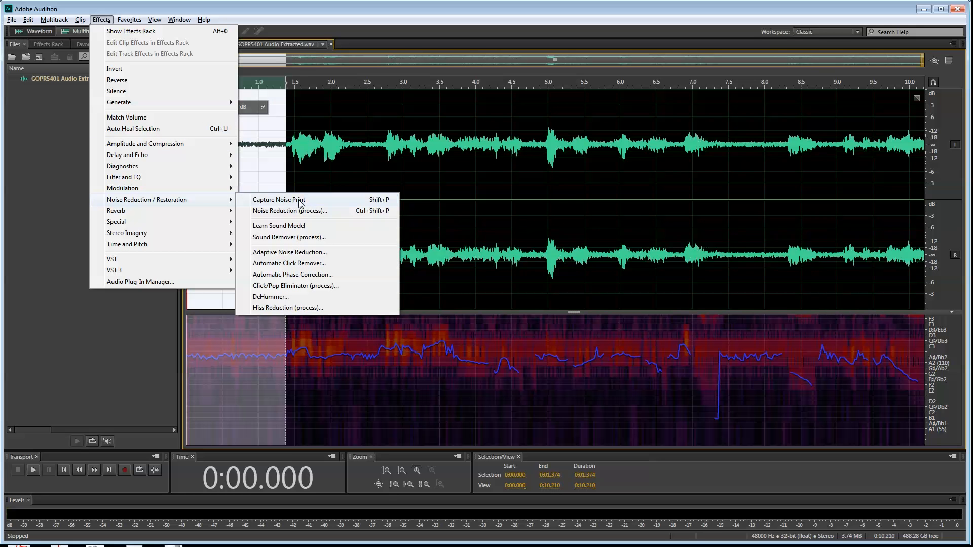
mouse_move(296, 204)
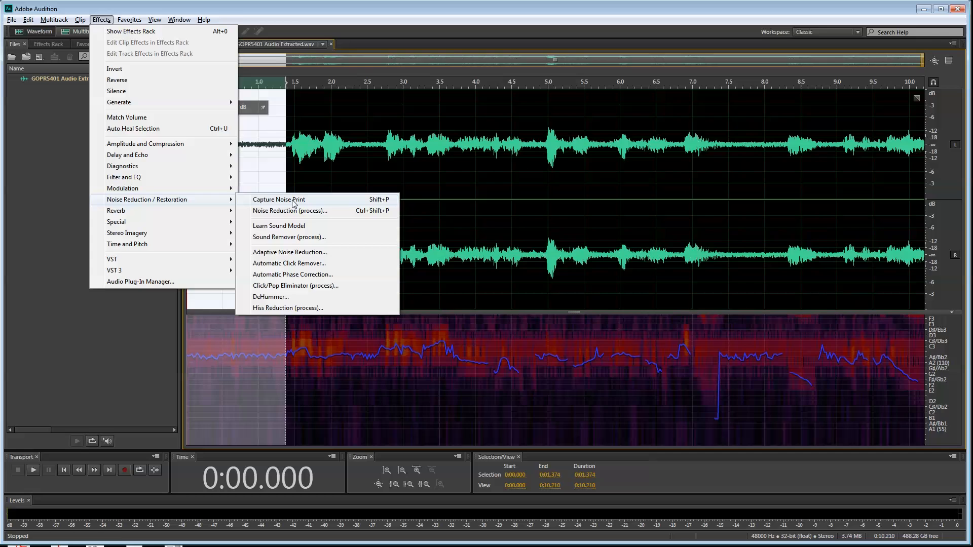
left_click(279, 200)
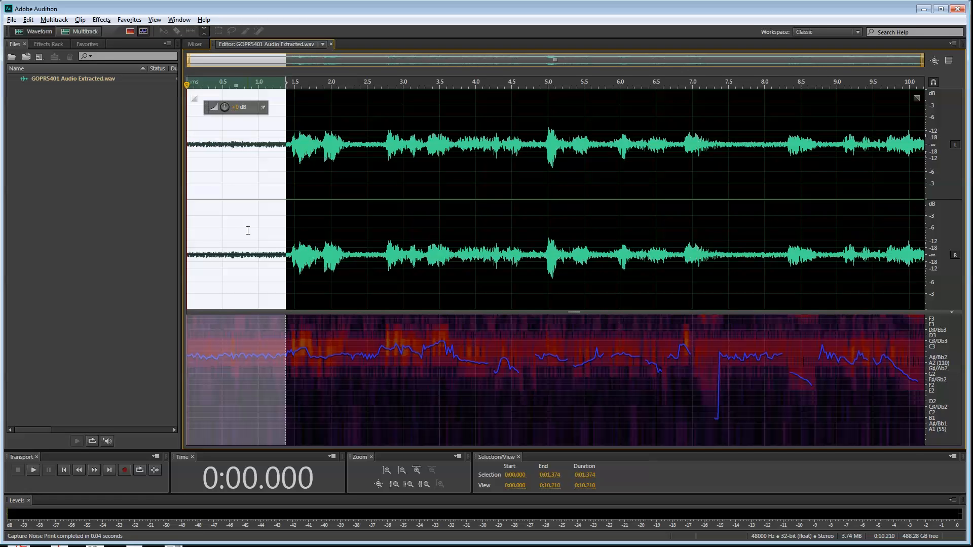
mouse_move(270, 210)
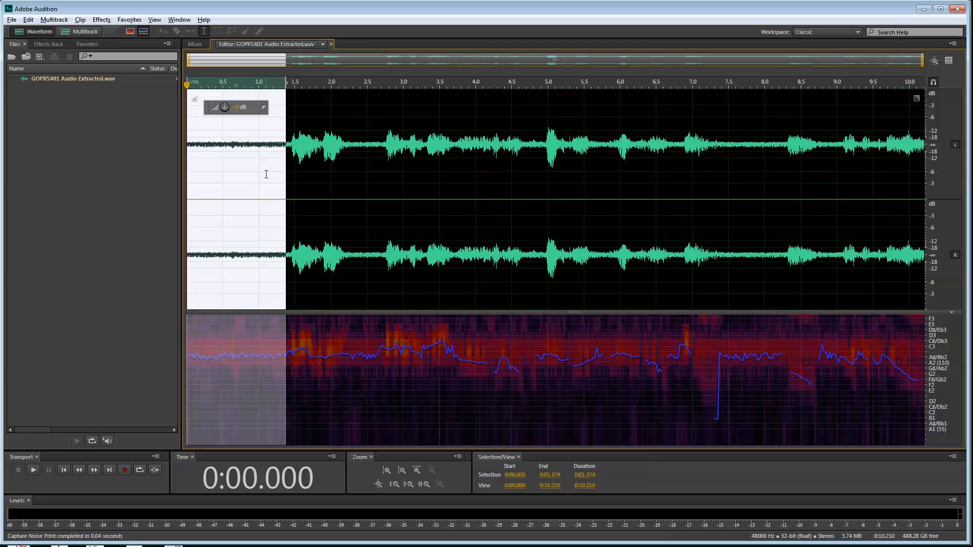
mouse_move(122, 77)
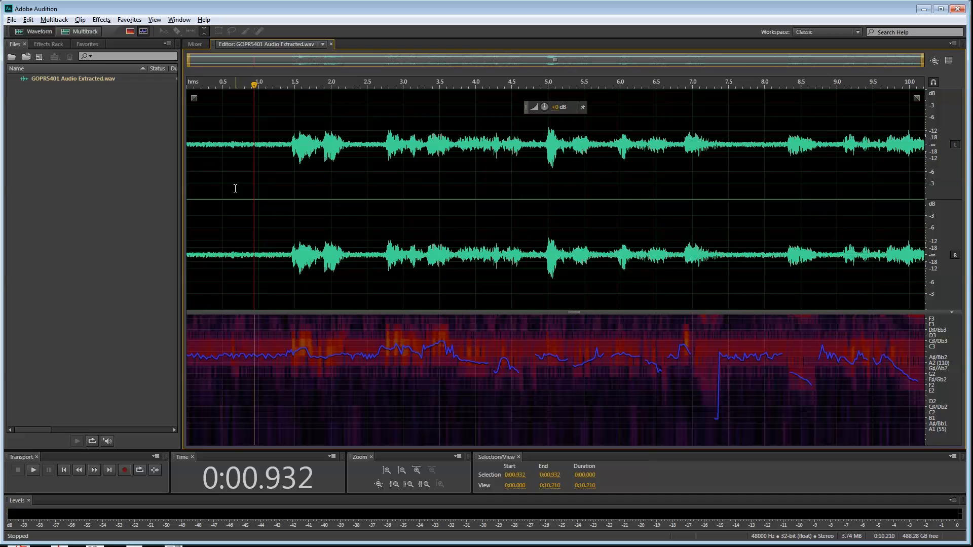
mouse_move(269, 143)
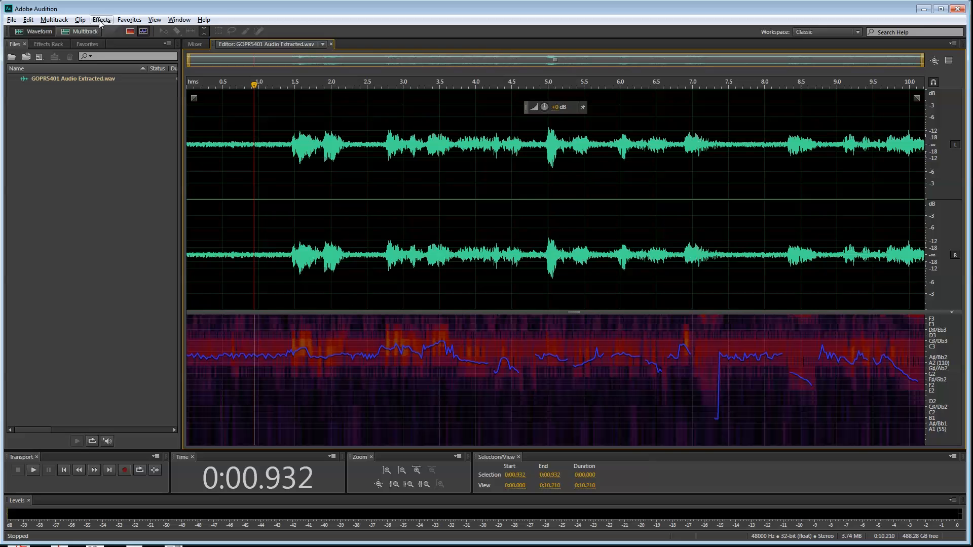
Step: Open Noise Reduction (process) loaded with the captured noise print
left_click(102, 19)
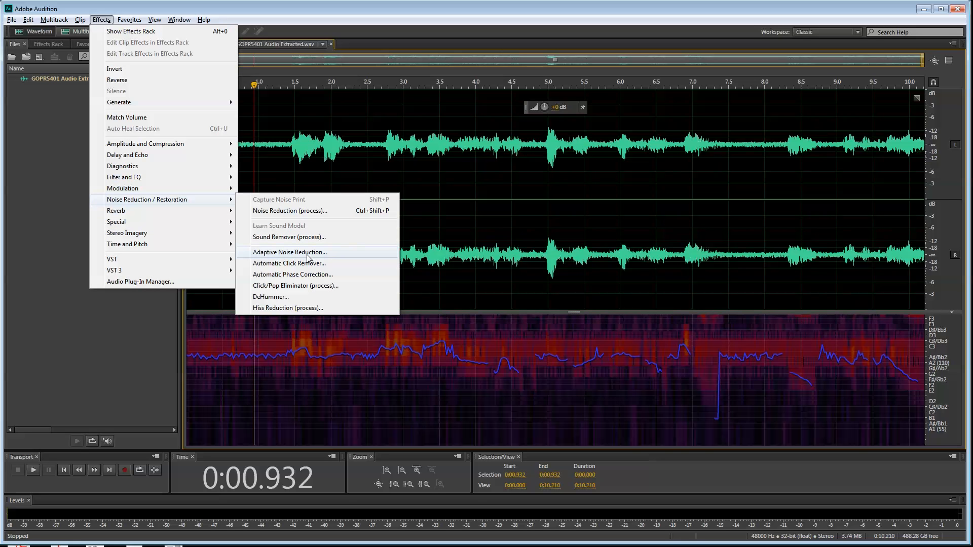
mouse_move(304, 213)
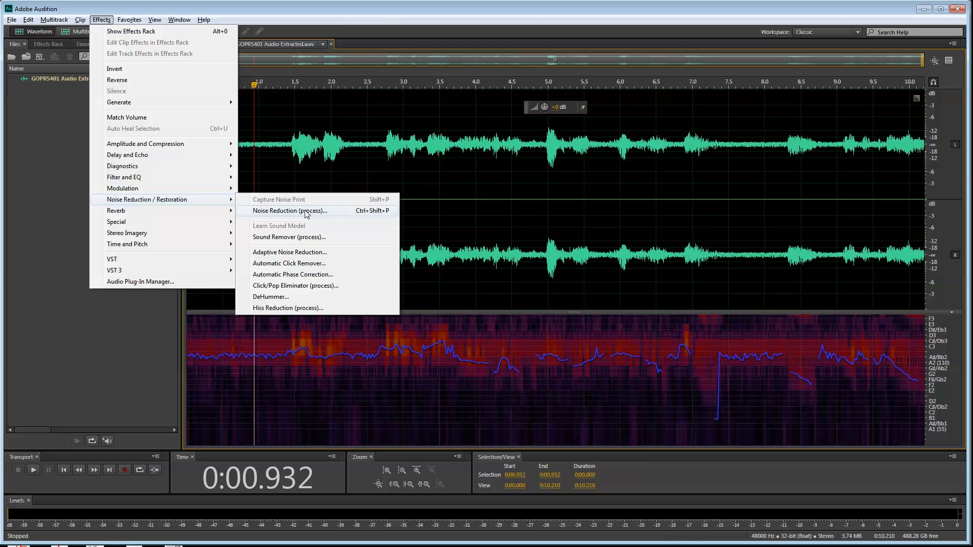
left_click(288, 211)
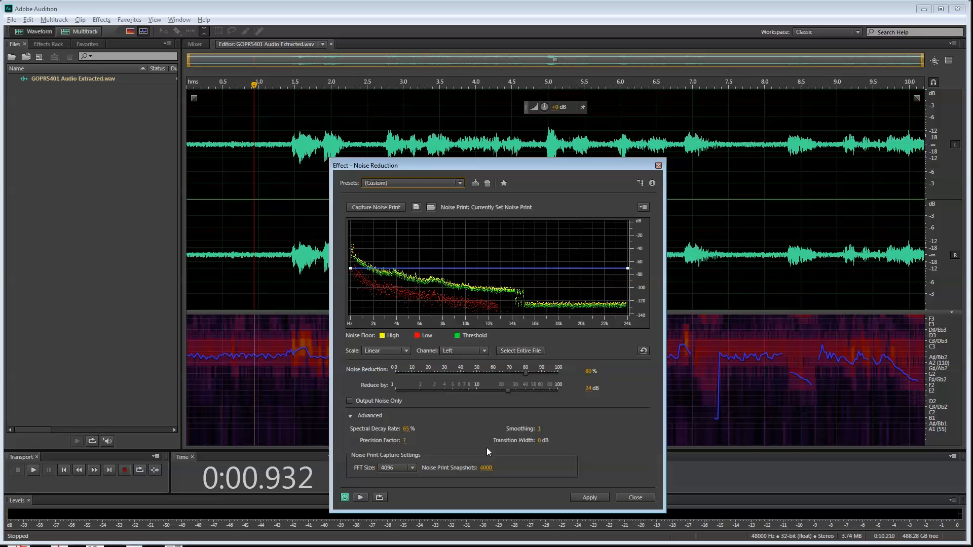
mouse_move(417, 394)
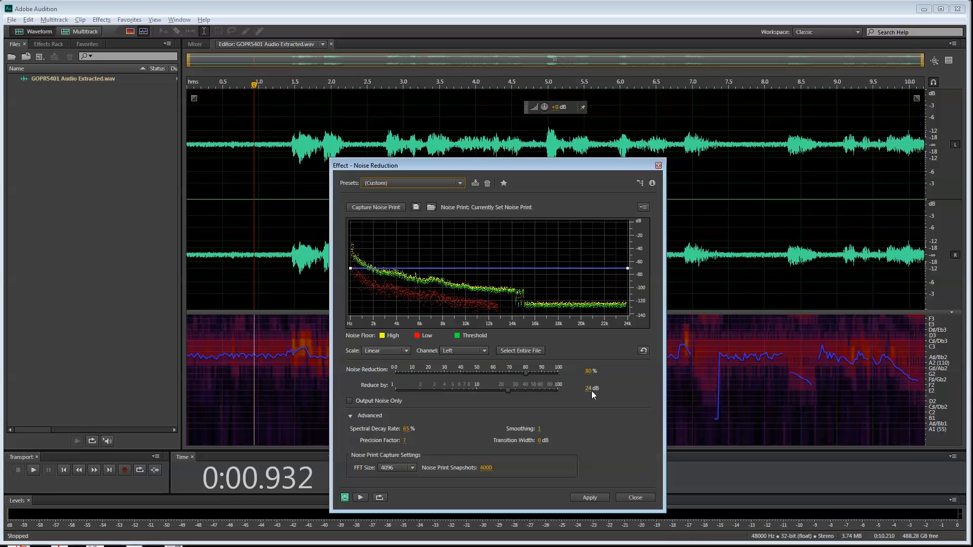
mouse_move(583, 376)
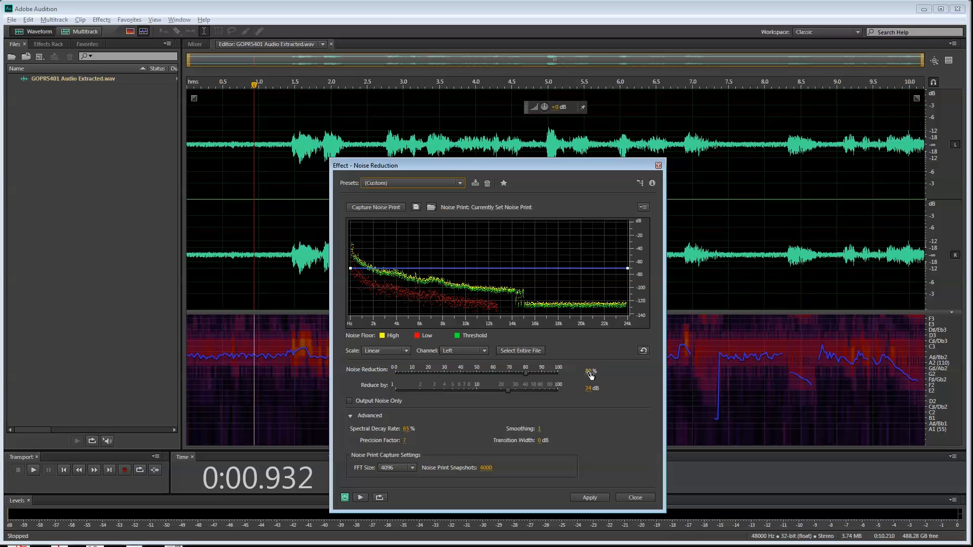
mouse_move(596, 379)
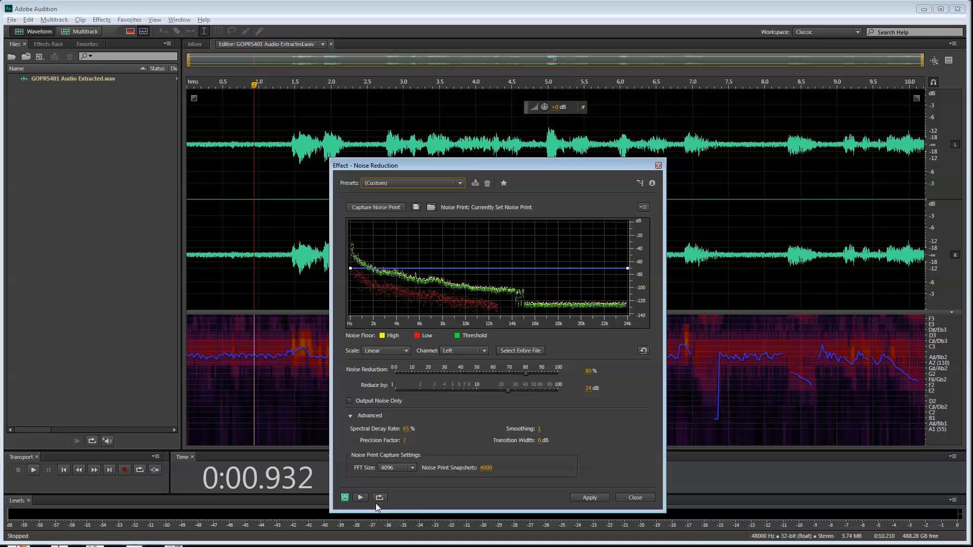
mouse_move(360, 497)
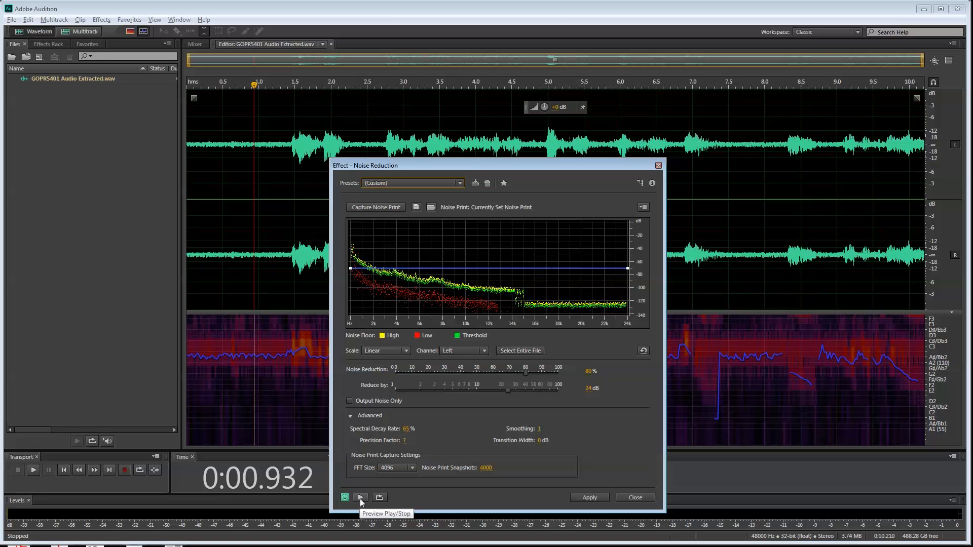
Step: Preview the clip with 80% noise reduction and 24 dB reduction
left_click(360, 497)
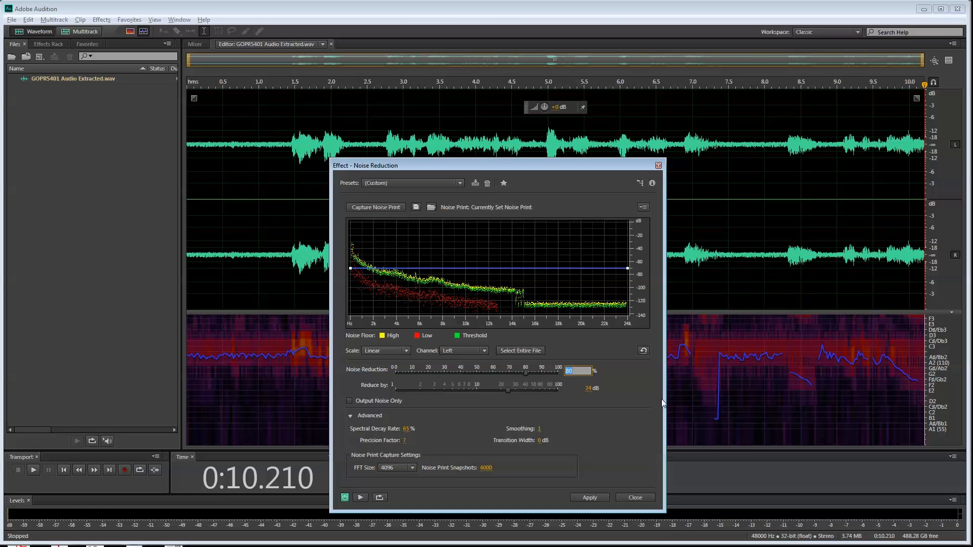
mouse_move(446, 404)
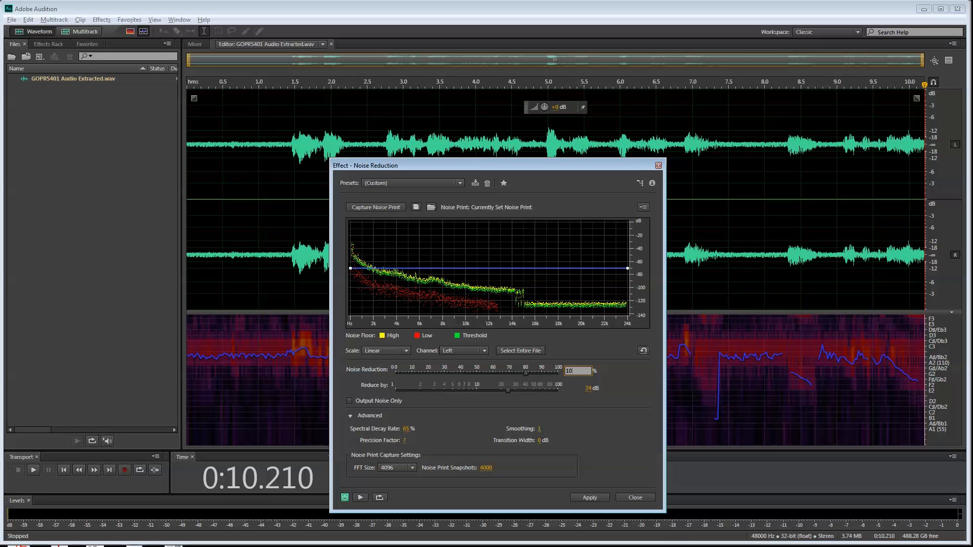
Step: Preview noise reduction at 100%, then return it to 80% and preview again
type("100")
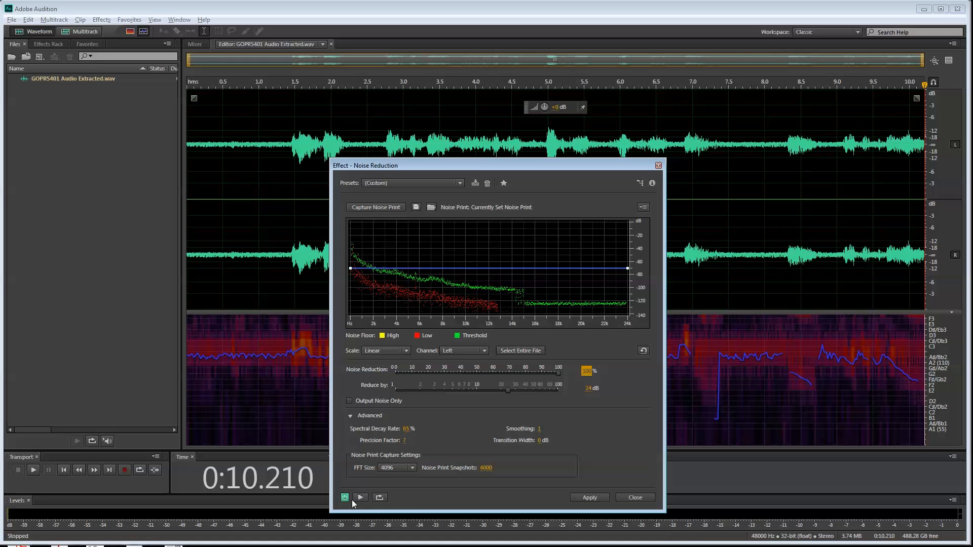
left_click(360, 497)
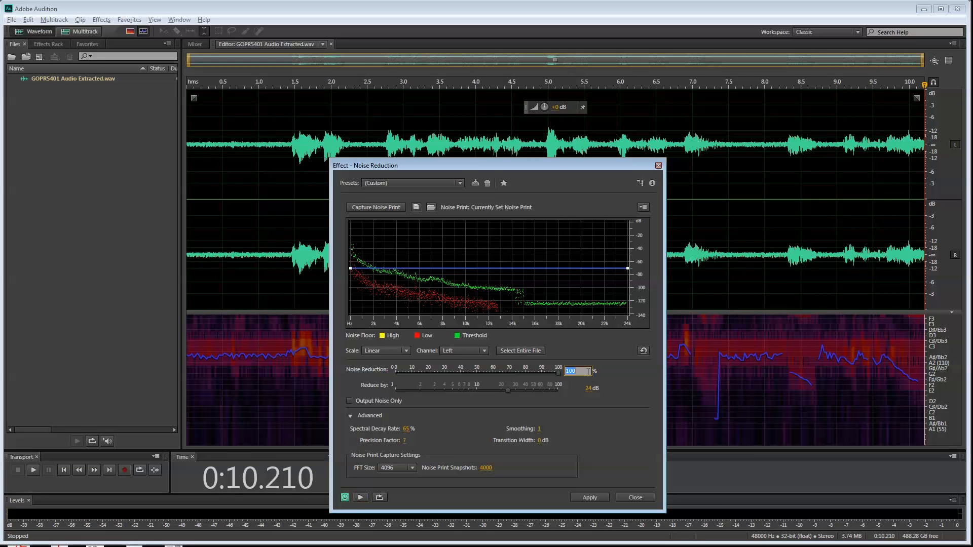
left_click_drag(559, 377, 525, 376)
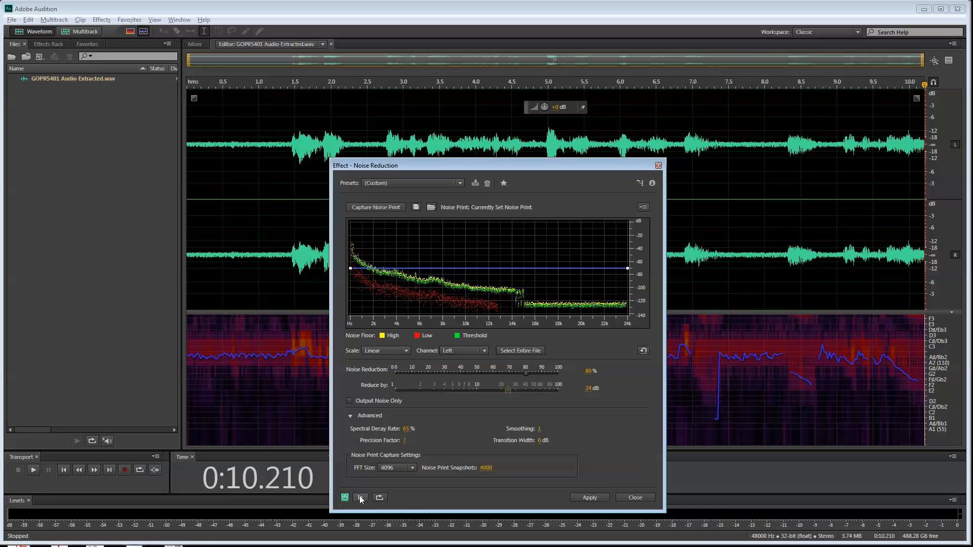
left_click(359, 497)
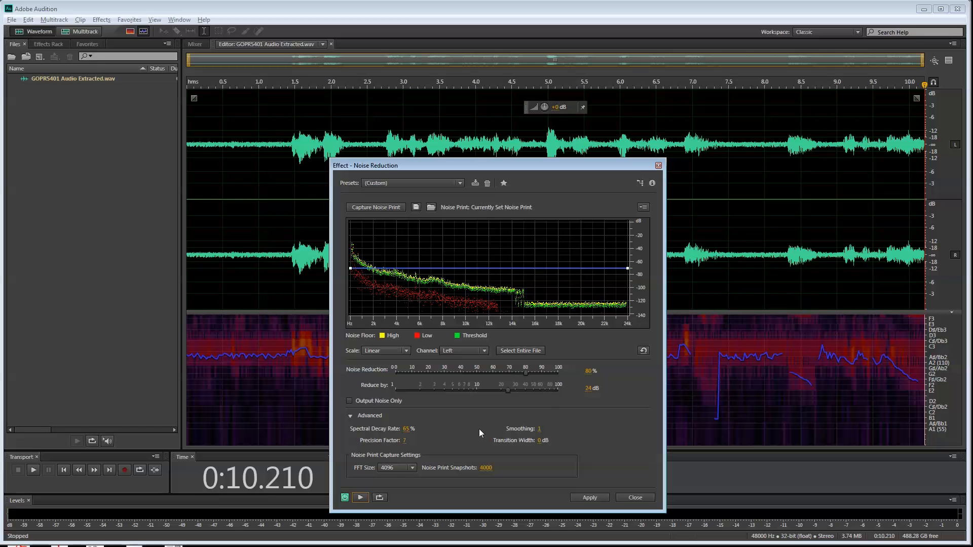
mouse_move(521, 397)
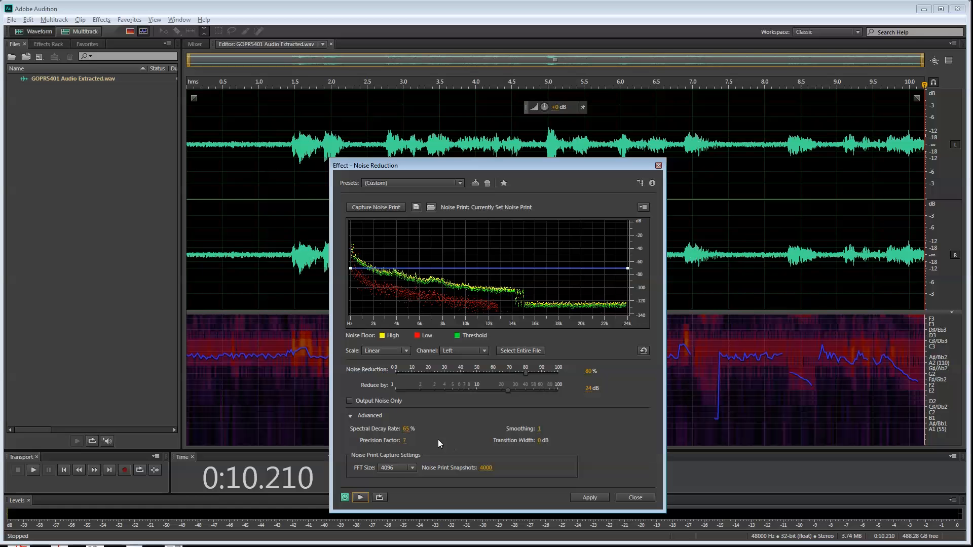
mouse_move(415, 441)
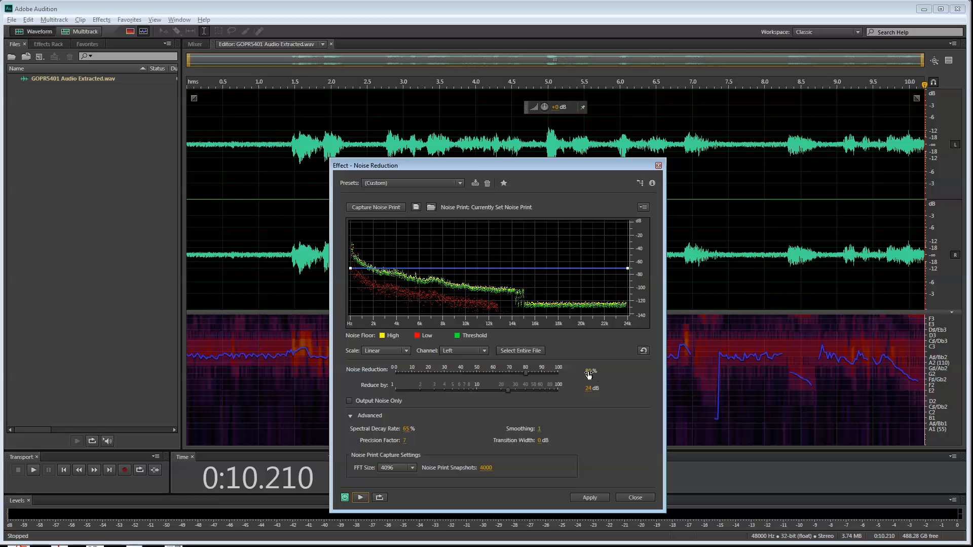
mouse_move(588, 372)
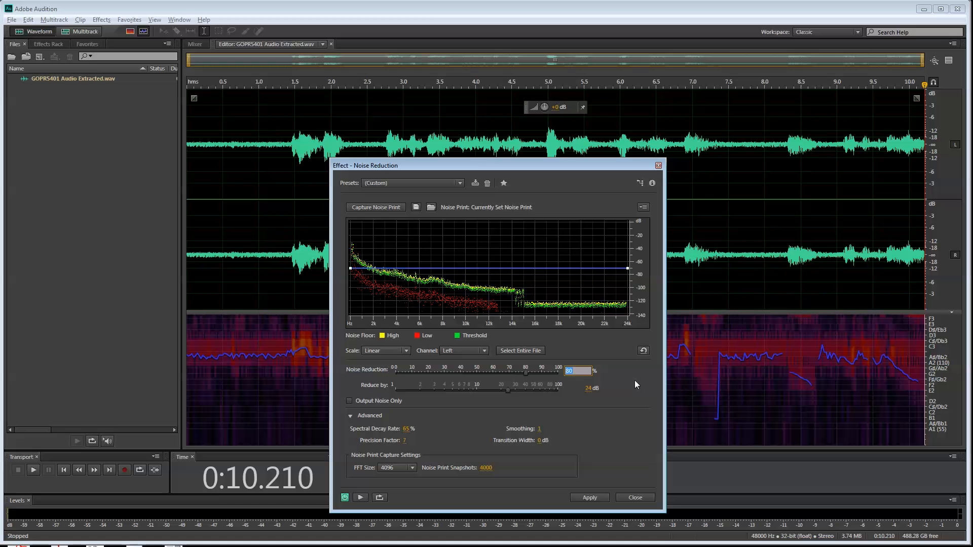
Step: Lower the Noise Reduction amount to about 65%, keeping 24 dB, and preview
left_click_drag(525, 373, 493, 373)
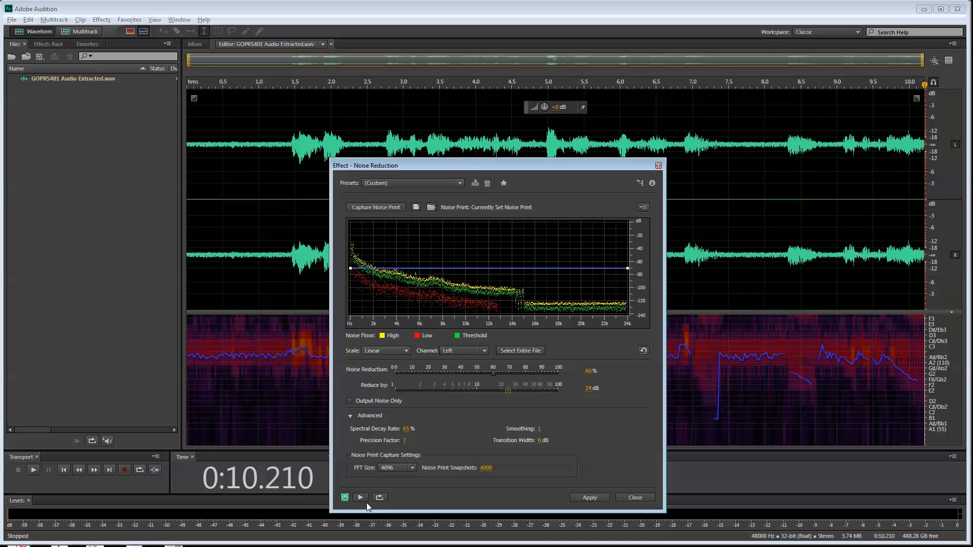
left_click(360, 497)
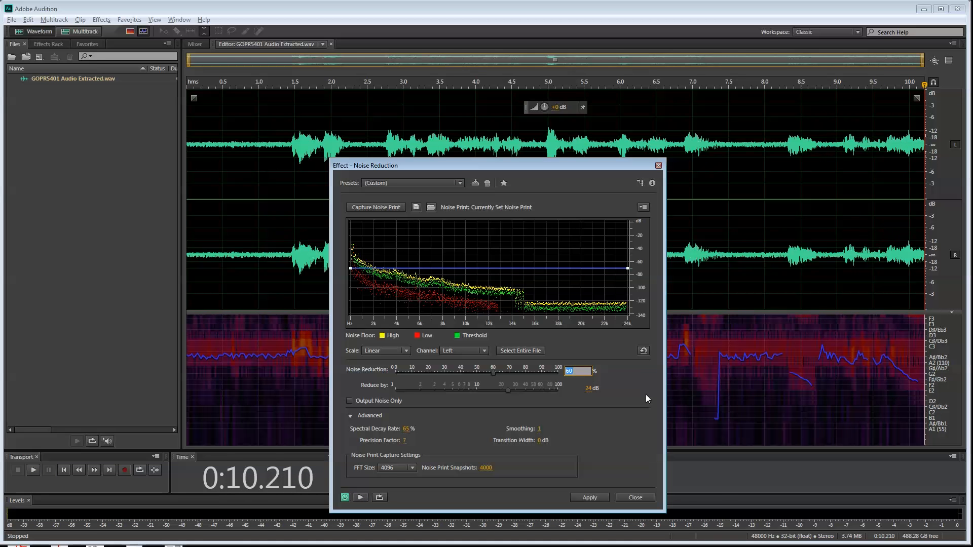
Step: Raise Noise Reduction to 85% at 24 dB and start a preview
left_click_drag(493, 373, 533, 373)
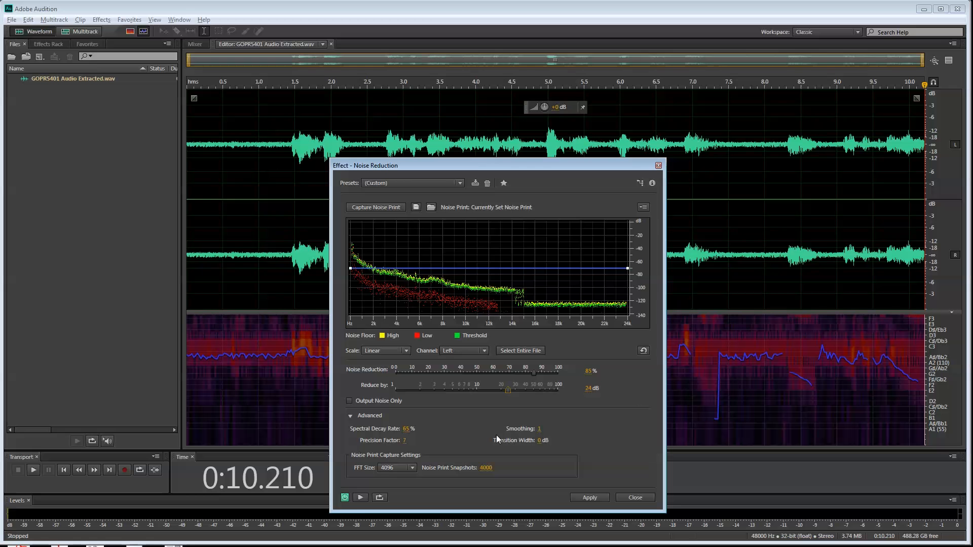
left_click(360, 497)
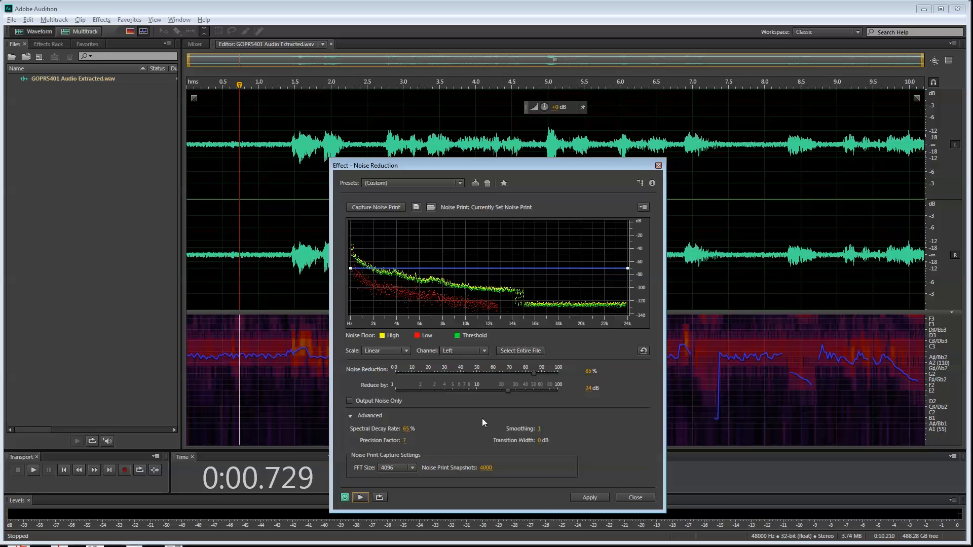
mouse_move(600, 393)
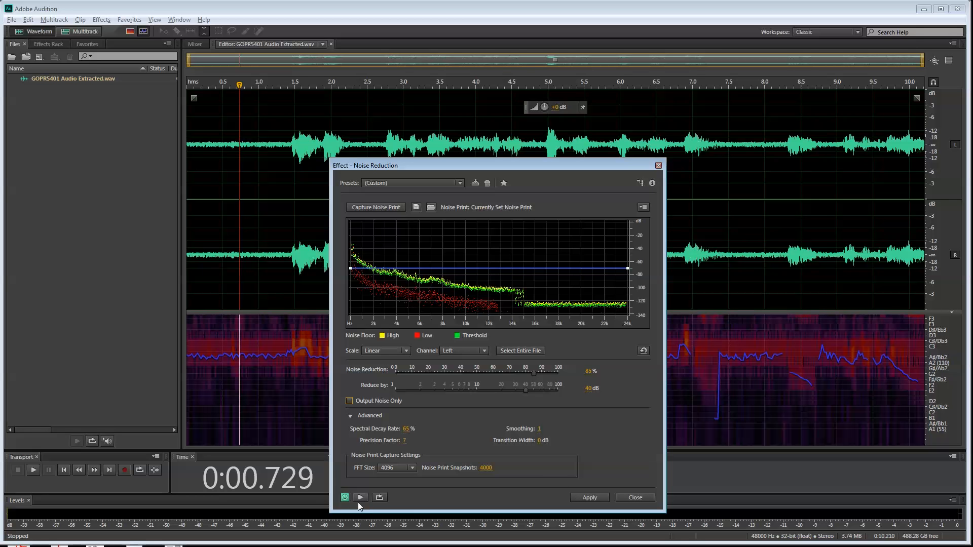
mouse_move(360, 497)
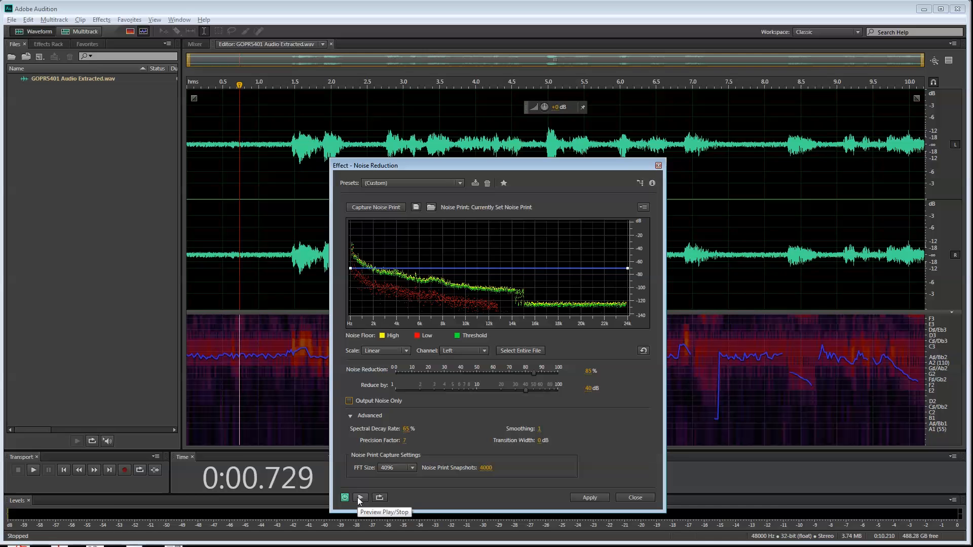
Step: Preview the clip through to its end with noise reduction deepened to 40 dB
left_click(360, 497)
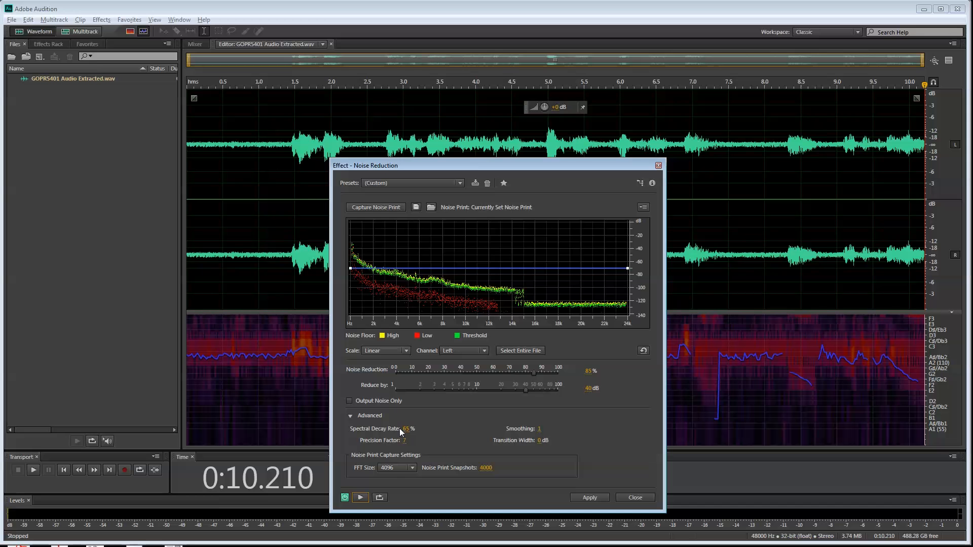
mouse_move(413, 429)
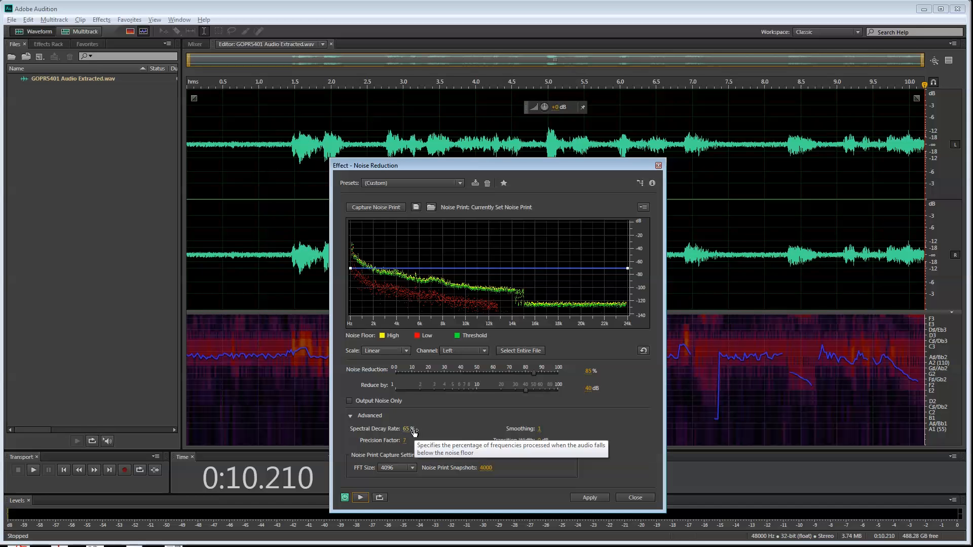
mouse_move(416, 431)
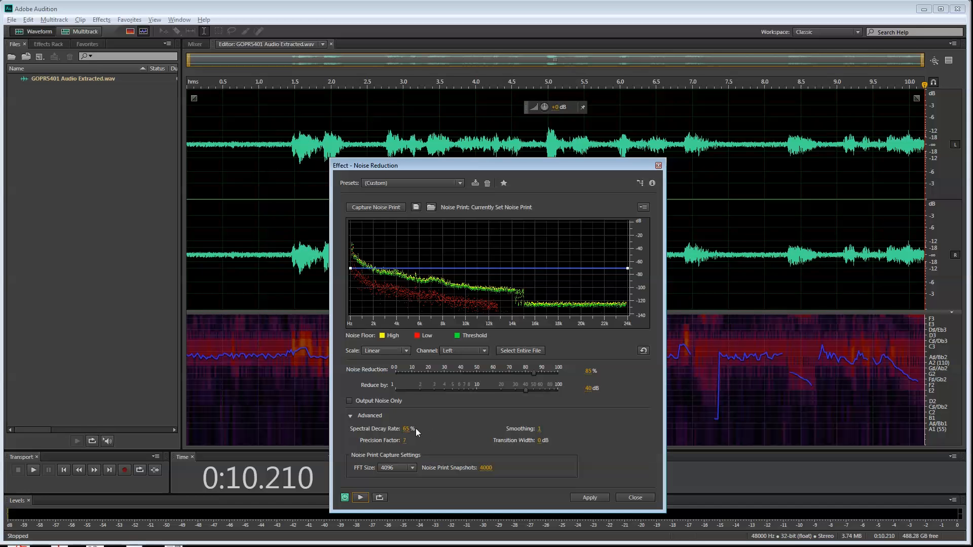
mouse_move(467, 442)
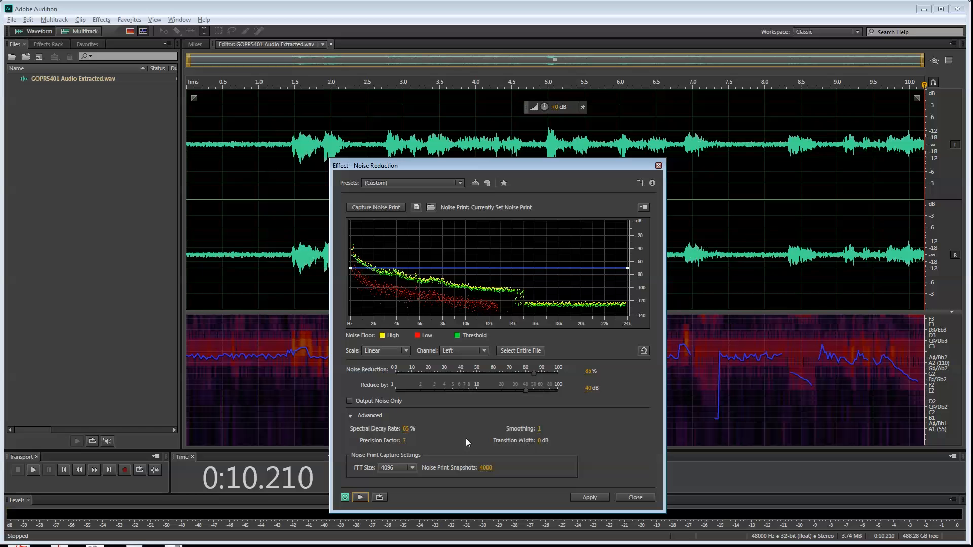
mouse_move(444, 436)
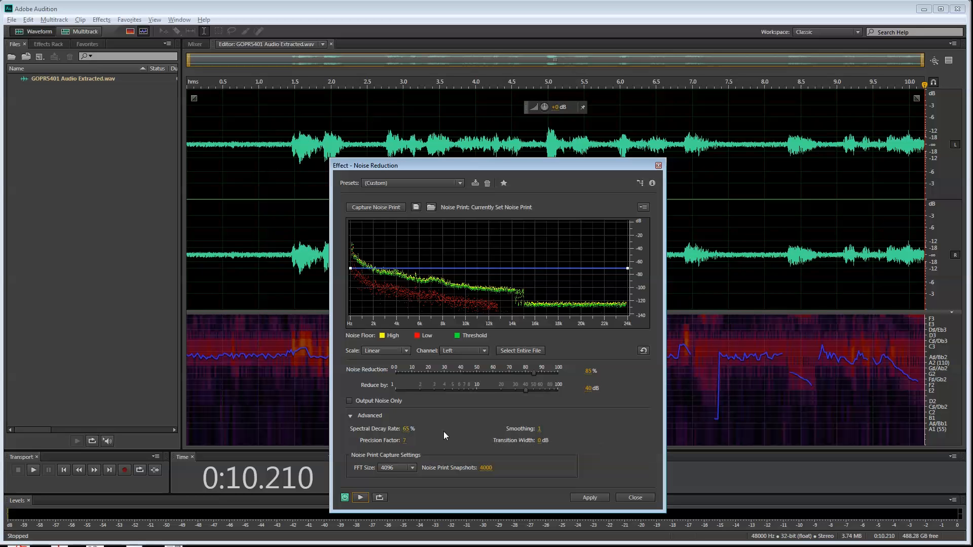
mouse_move(428, 440)
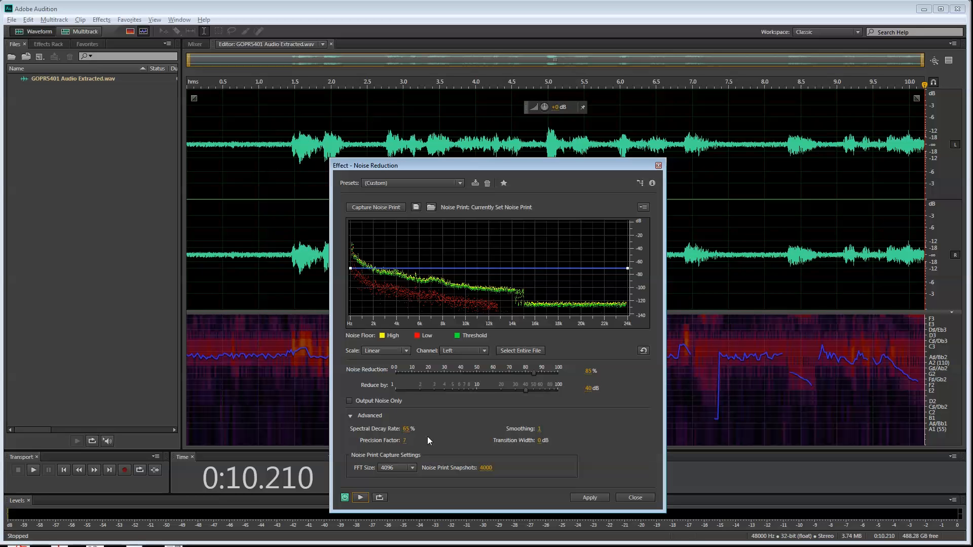
mouse_move(528, 458)
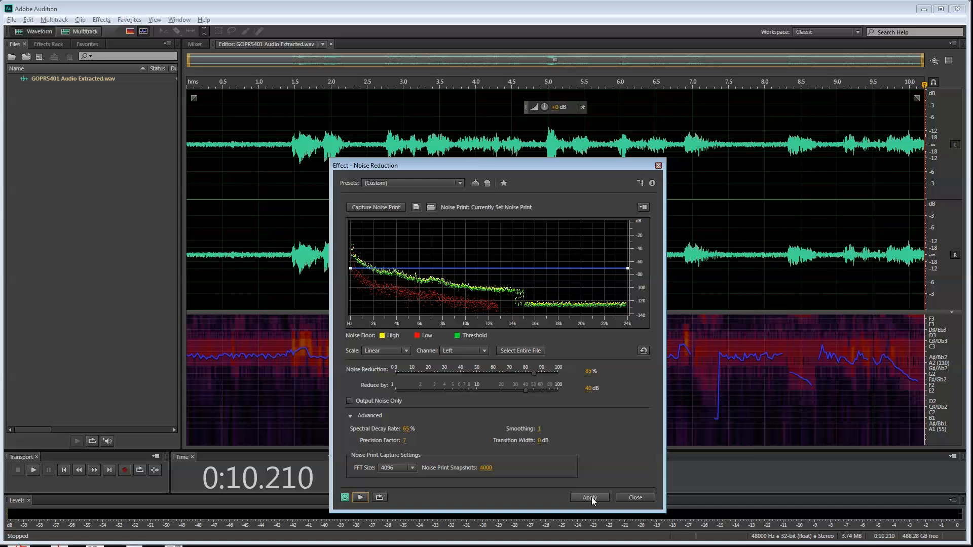
Step: Apply noise reduction to the extracted audio and return to Premiere Pro
left_click(589, 497)
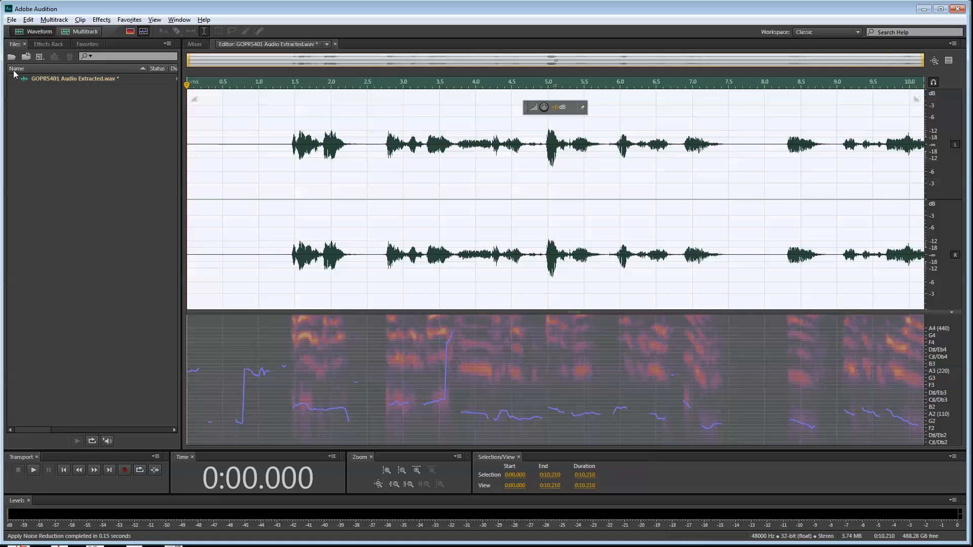
left_click(12, 19)
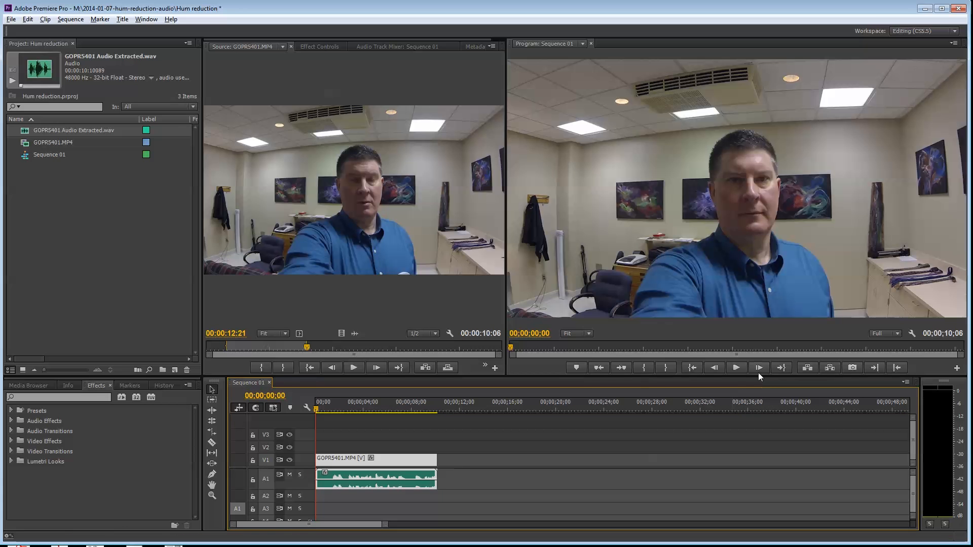
Step: Play Sequence 01 to hear the cleaned GOPR5401 audio, then stop playback
left_click(736, 368)
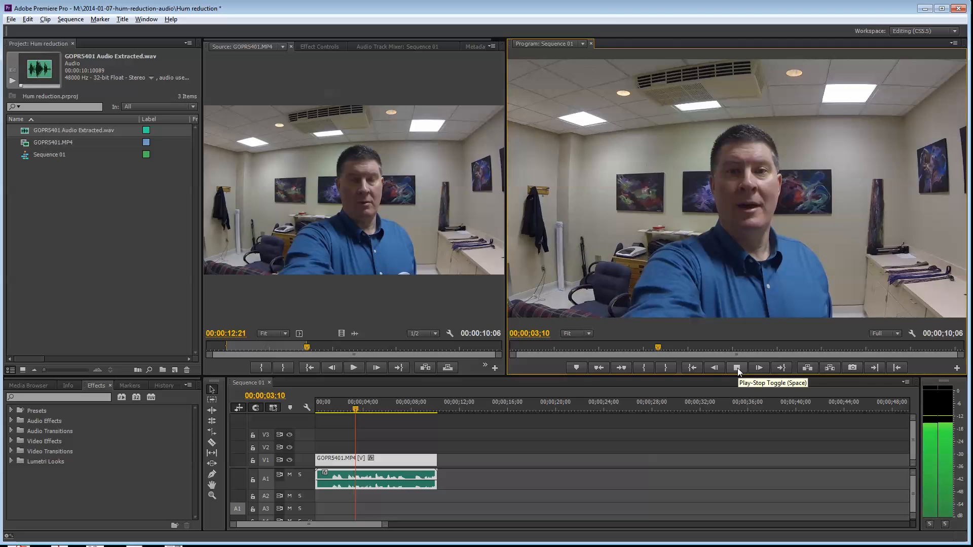
left_click(738, 367)
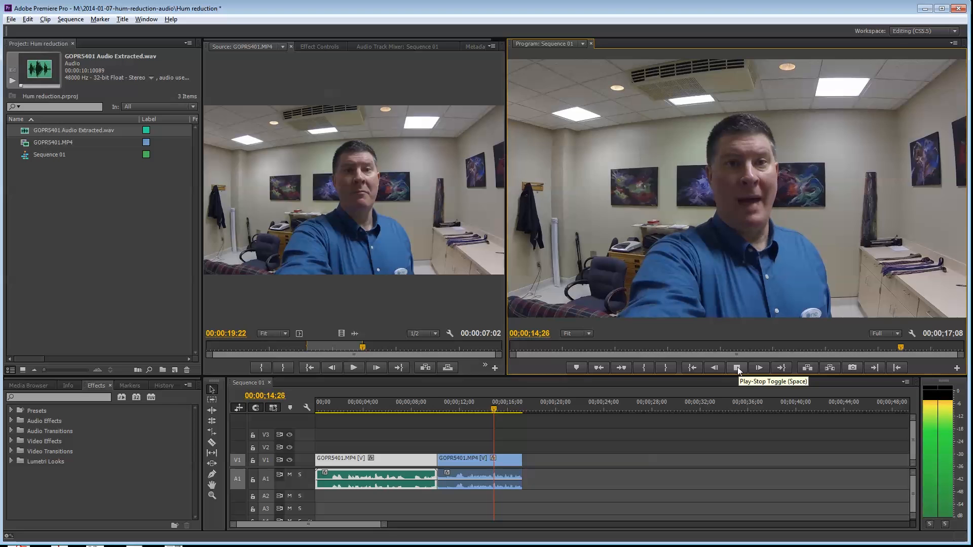
left_click(737, 368)
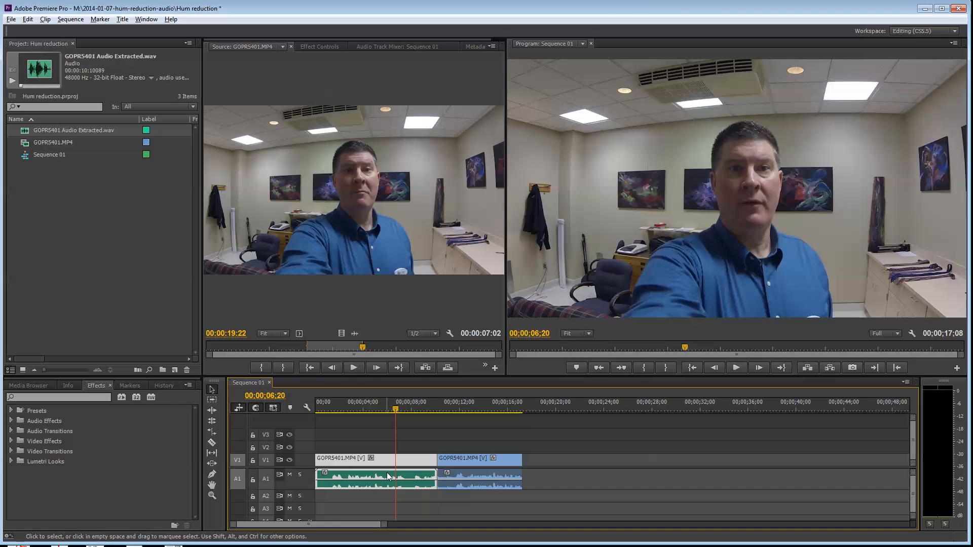
mouse_move(423, 478)
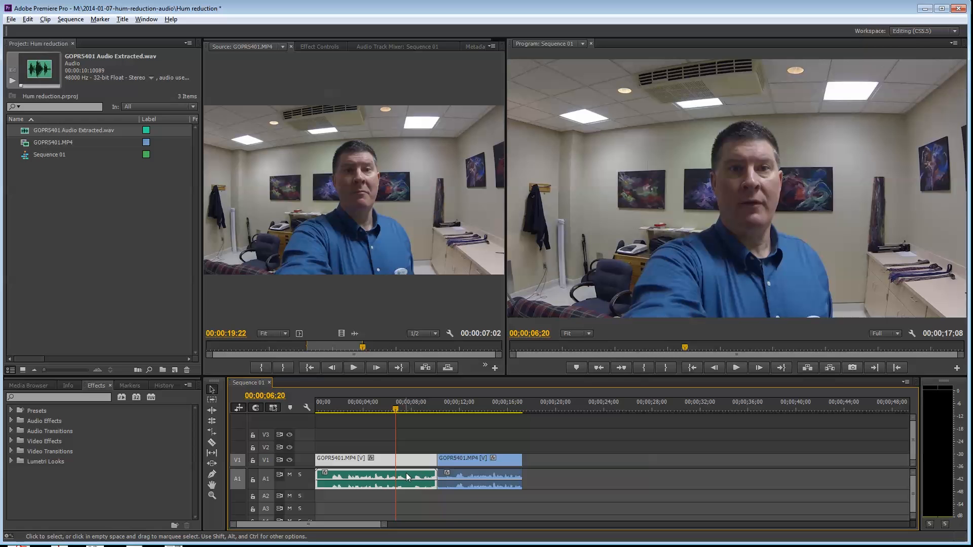
mouse_move(408, 478)
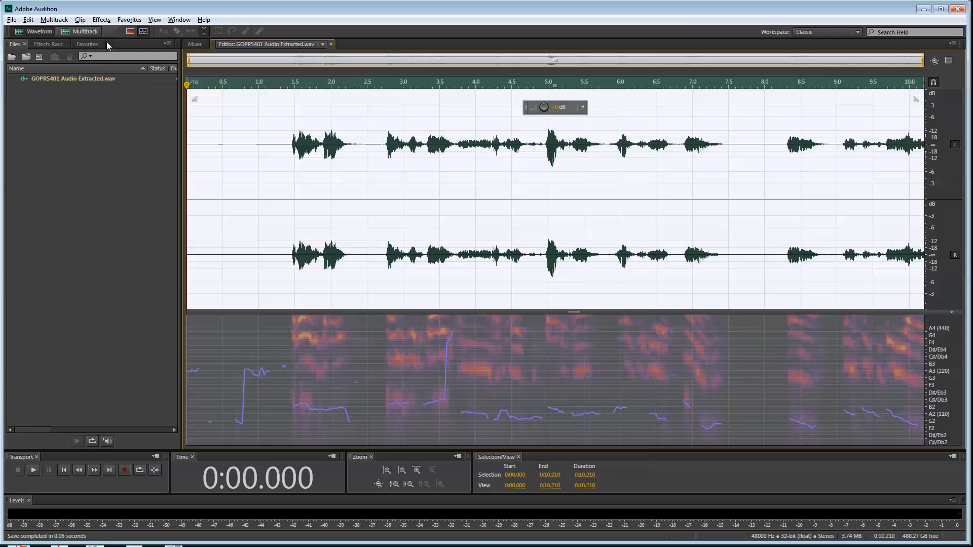
Step: Open the Graphic Equalizer (10 Bands) effect on the extracted audio
left_click(102, 19)
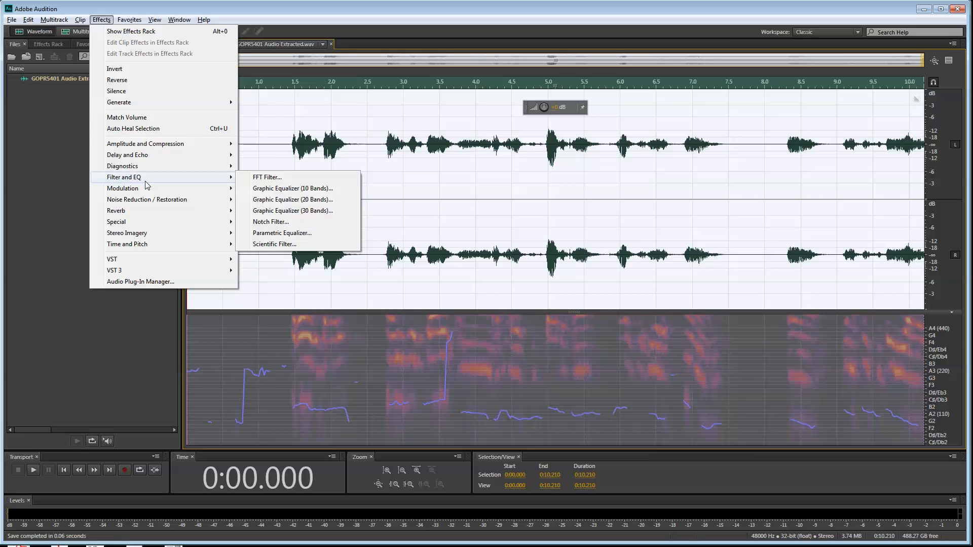
mouse_move(292, 188)
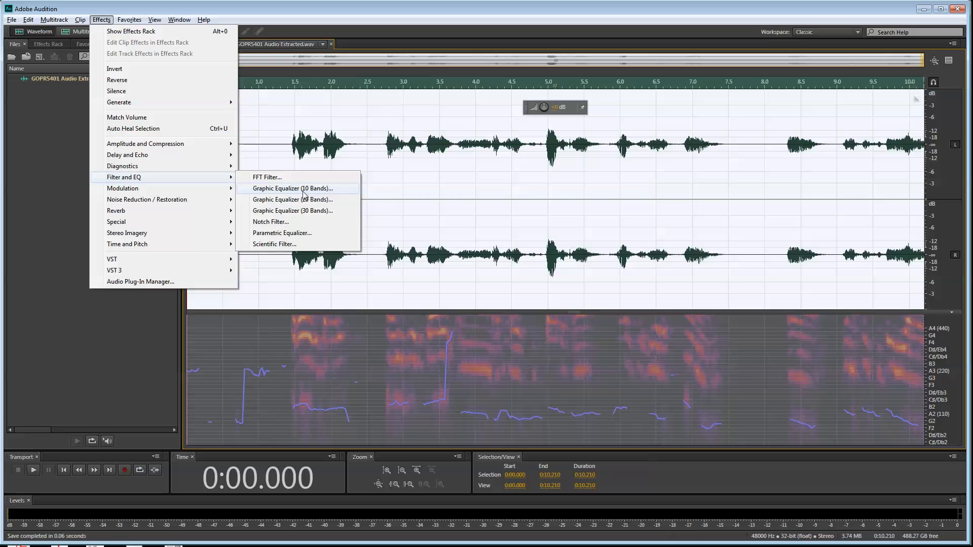
mouse_move(299, 191)
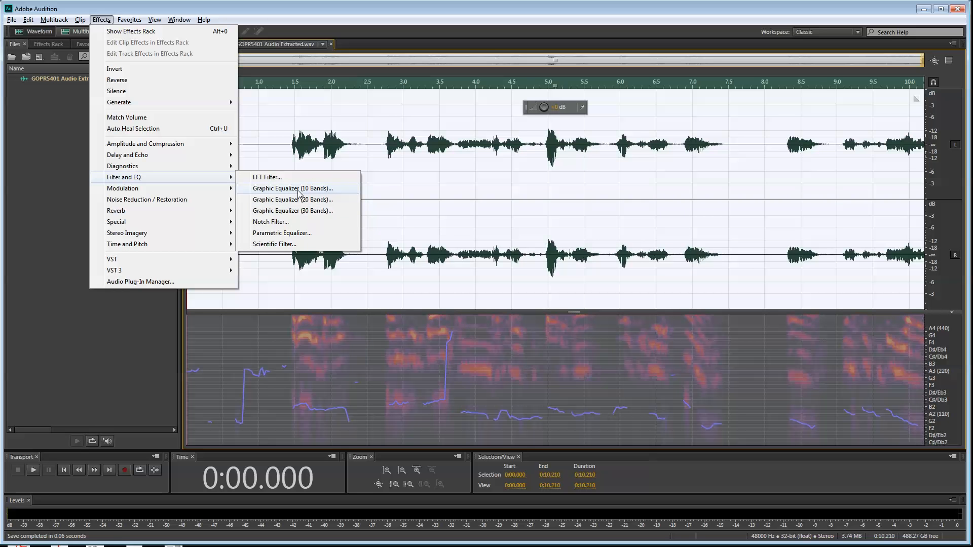
left_click(292, 188)
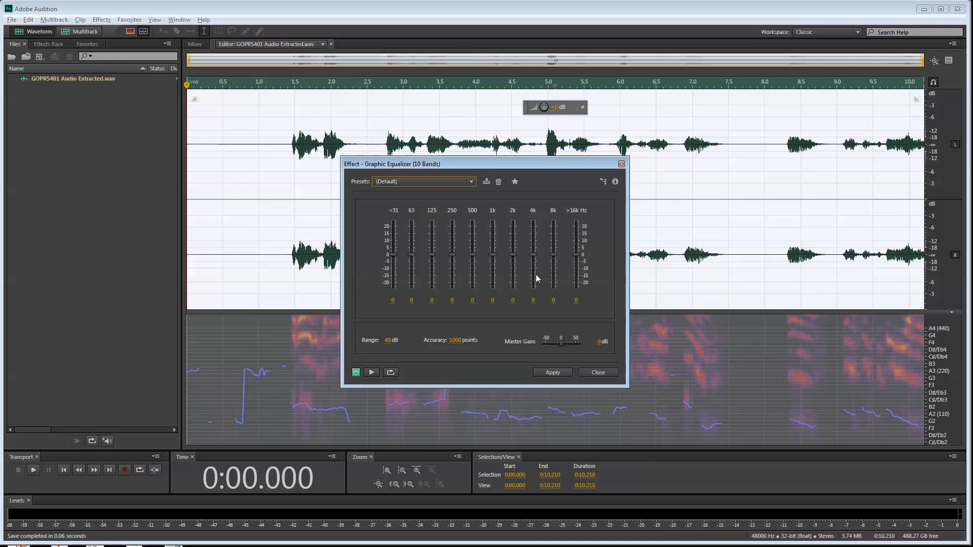
mouse_move(435, 259)
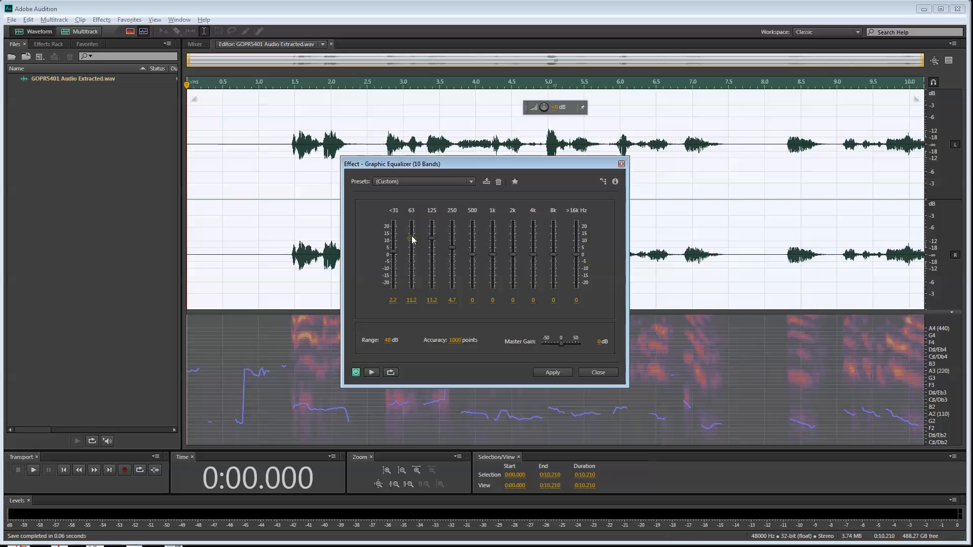
Step: Cut the 4k, 8k and top bands toward -14.4 dB and lift 125 Hz slightly
left_click_drag(533, 245, 533, 260)
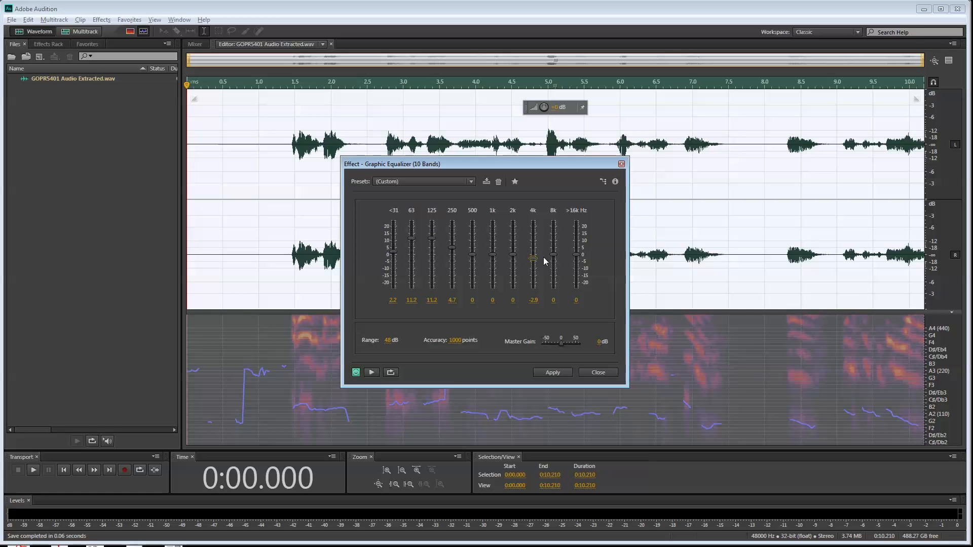
left_click_drag(552, 254, 552, 266)
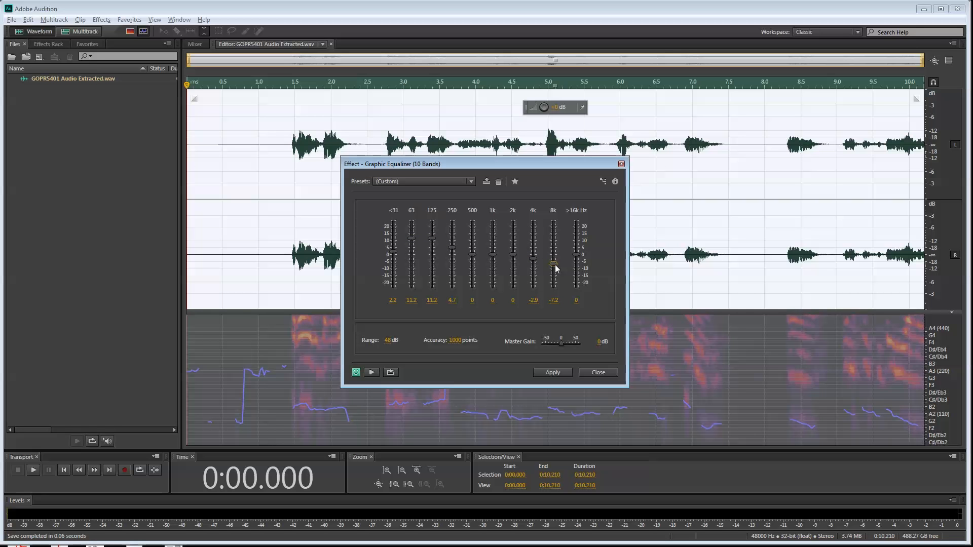
left_click_drag(554, 263, 553, 268)
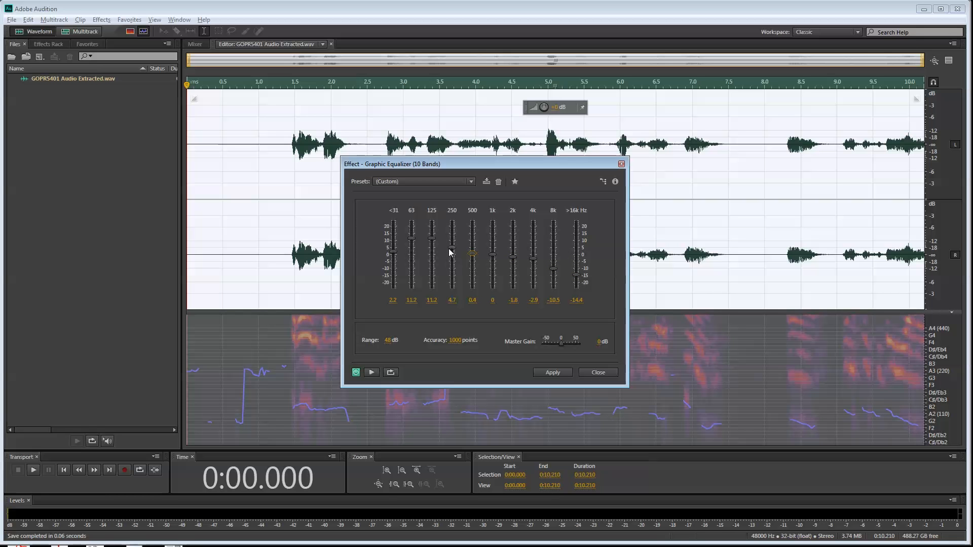
left_click_drag(451, 252, 451, 239)
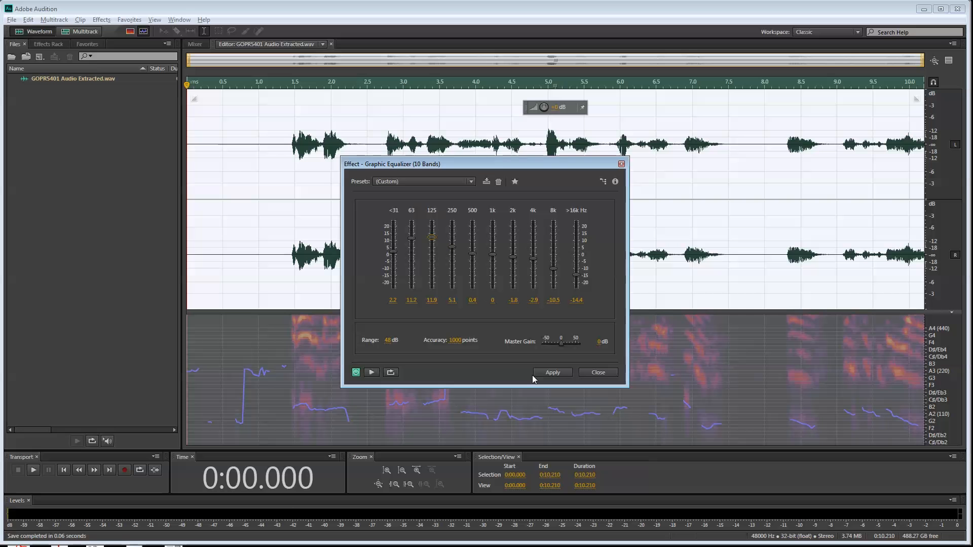
mouse_move(371, 372)
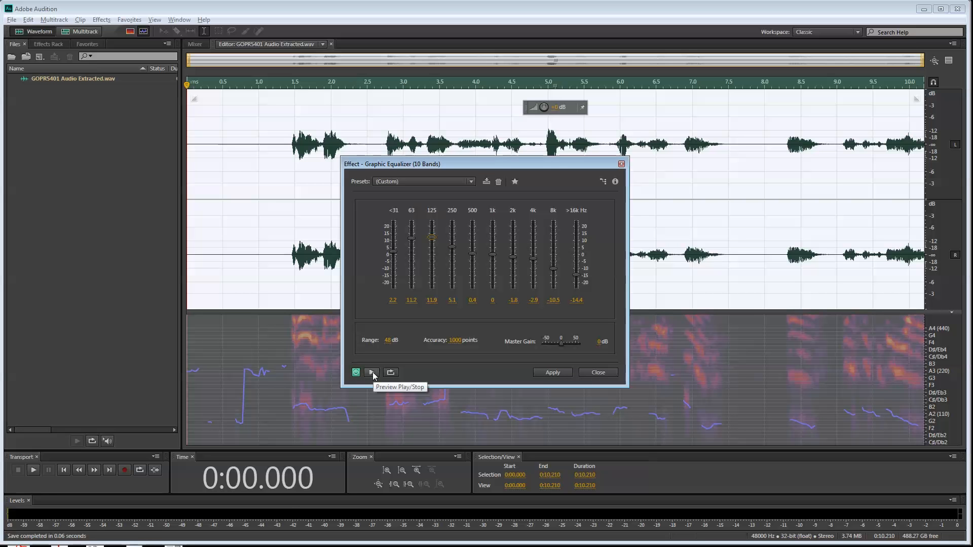
Step: Preview the EQ loop while raising 250 Hz, retuning the lowest bands and high cuts
left_click(373, 373)
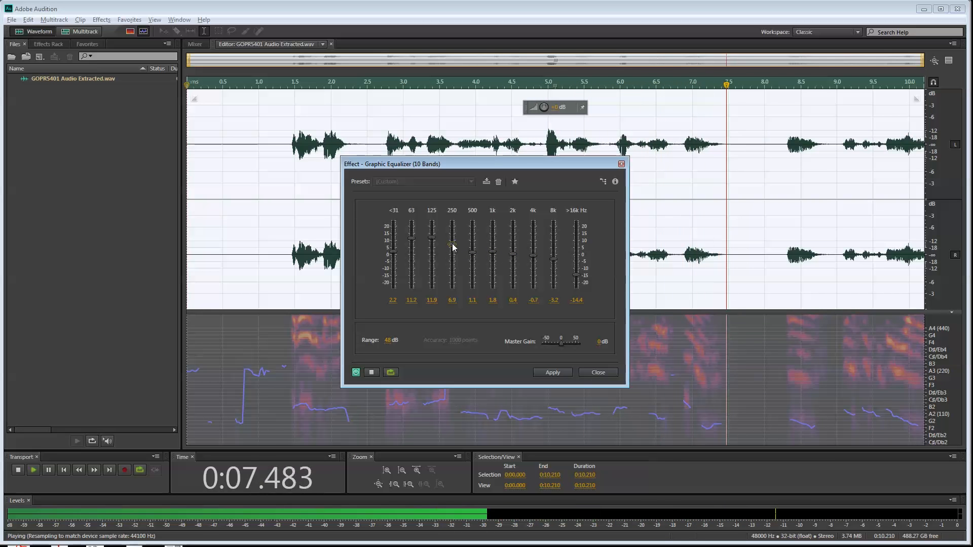
left_click_drag(451, 247, 451, 241)
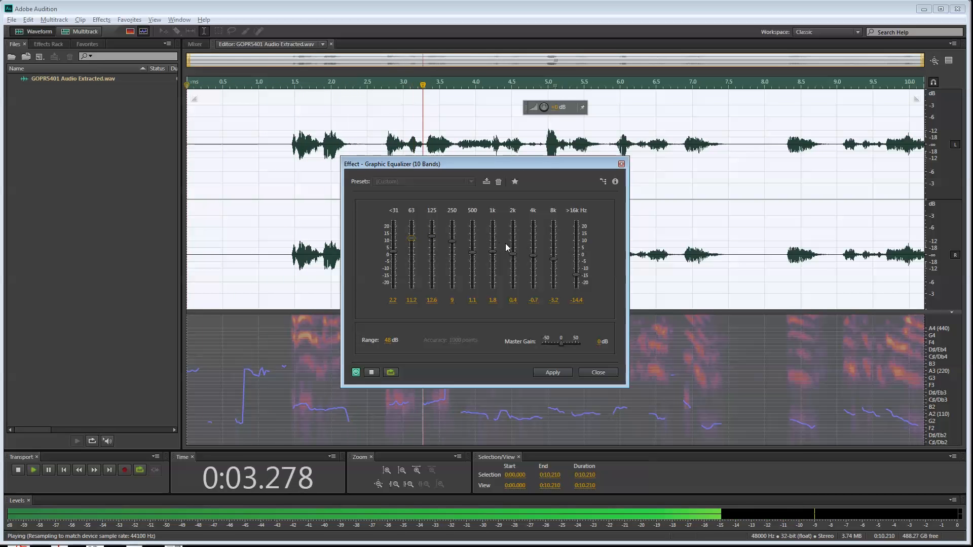
left_click_drag(554, 248, 554, 268)
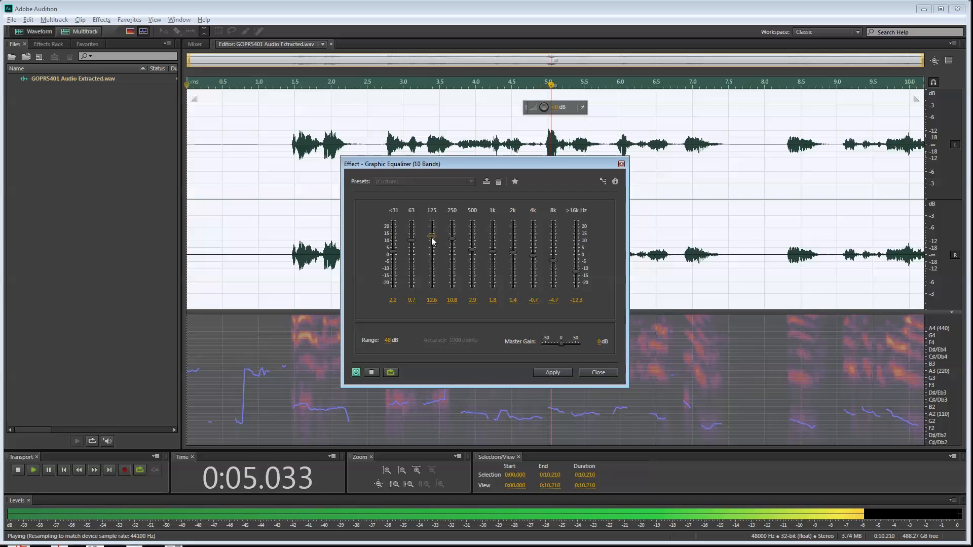
left_click_drag(395, 238, 394, 251)
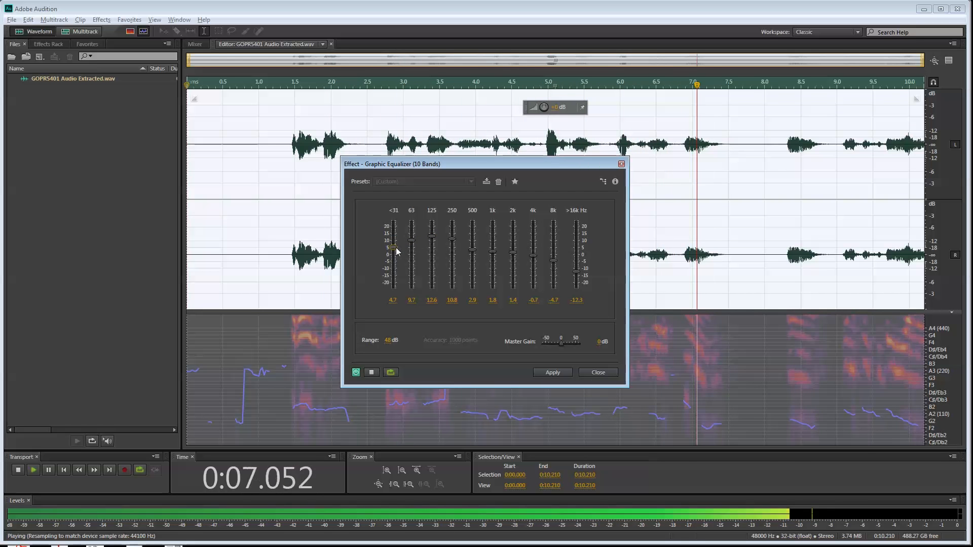
left_click_drag(394, 248, 394, 255)
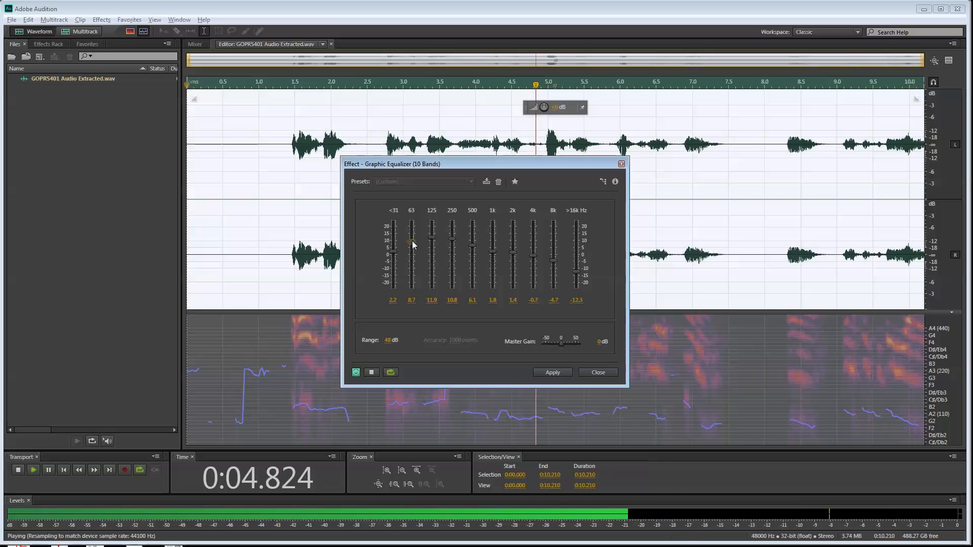
left_click(552, 373)
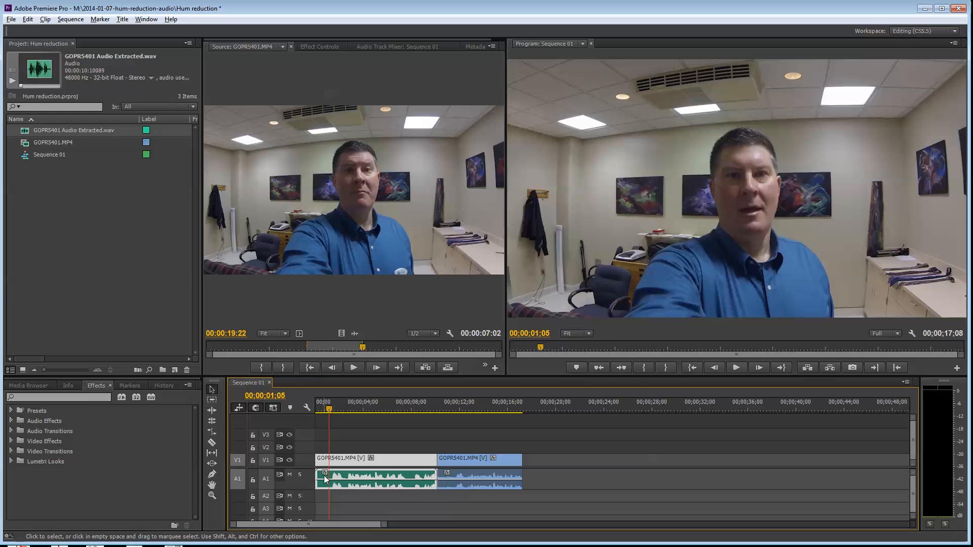
mouse_move(383, 477)
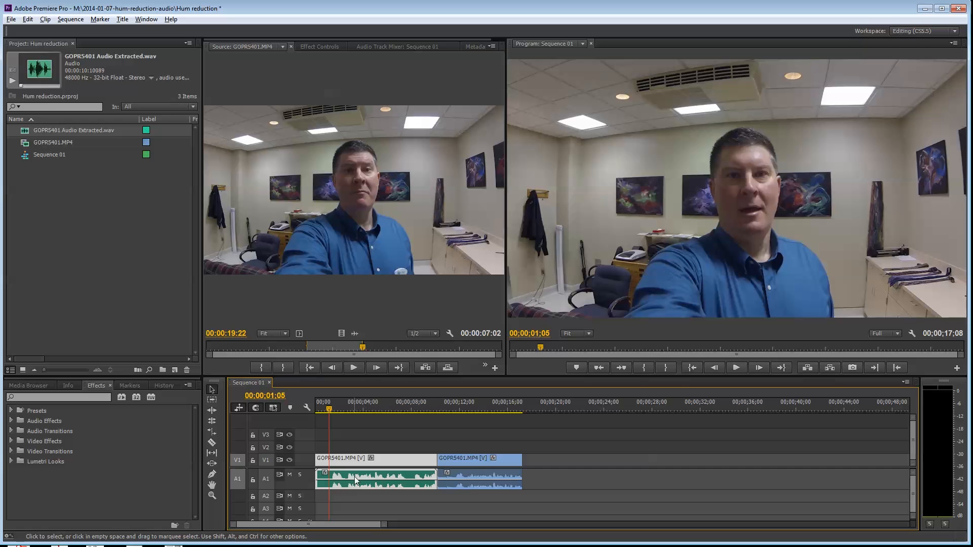
mouse_move(379, 479)
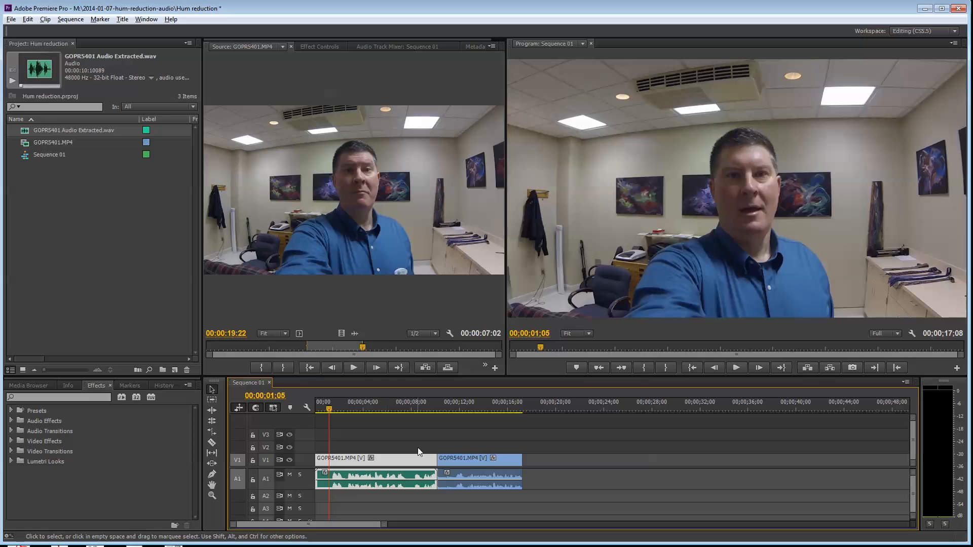
mouse_move(738, 367)
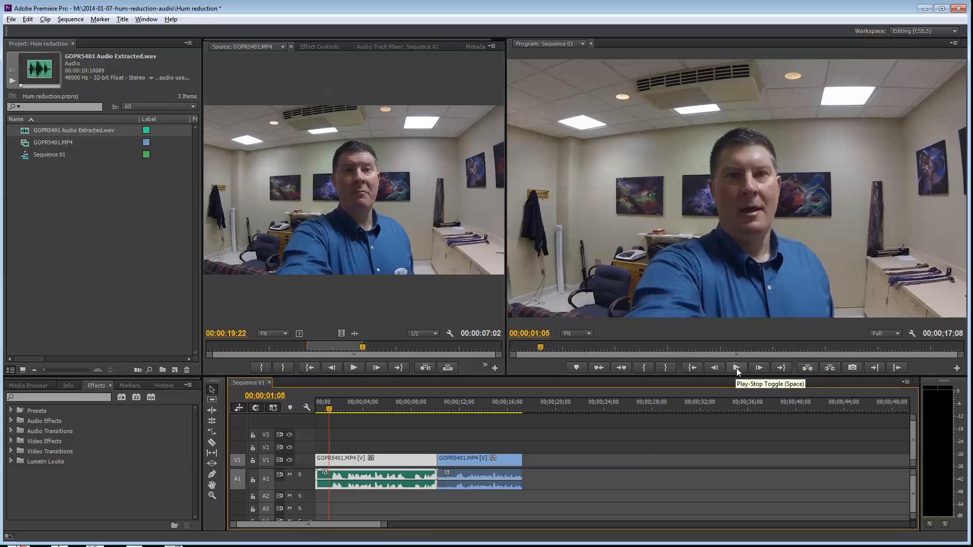
Step: Play Sequence 01 with equalized audio, pause, then resume to about 15 seconds
left_click(736, 367)
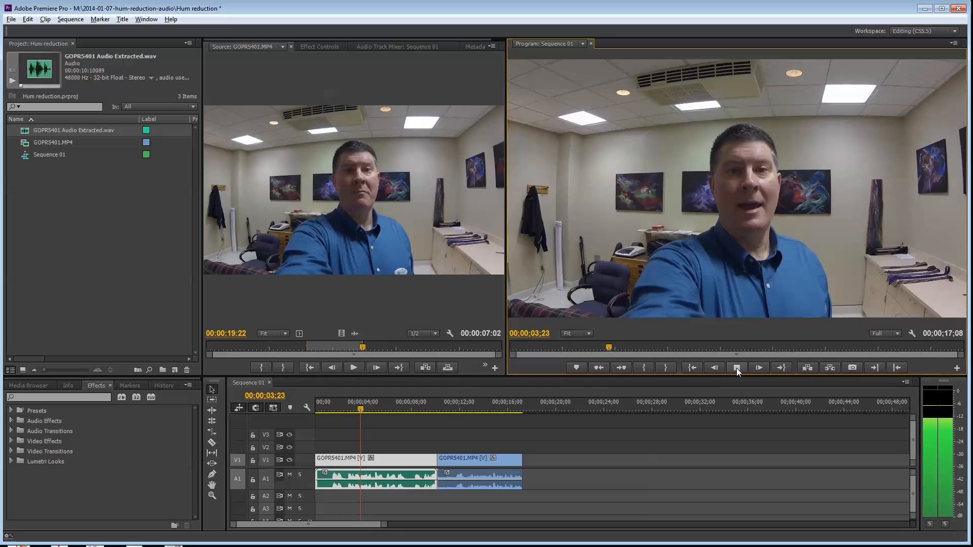
left_click(759, 367)
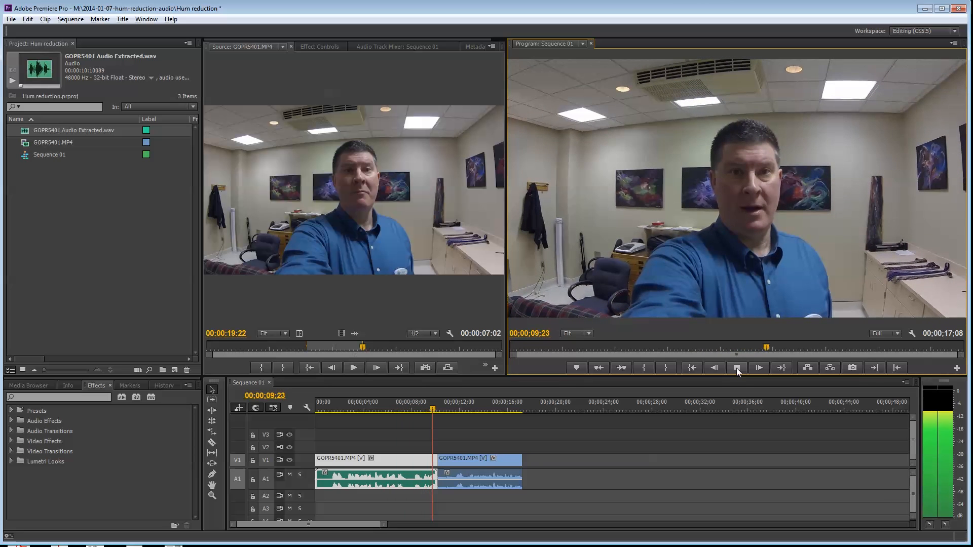
left_click(737, 367)
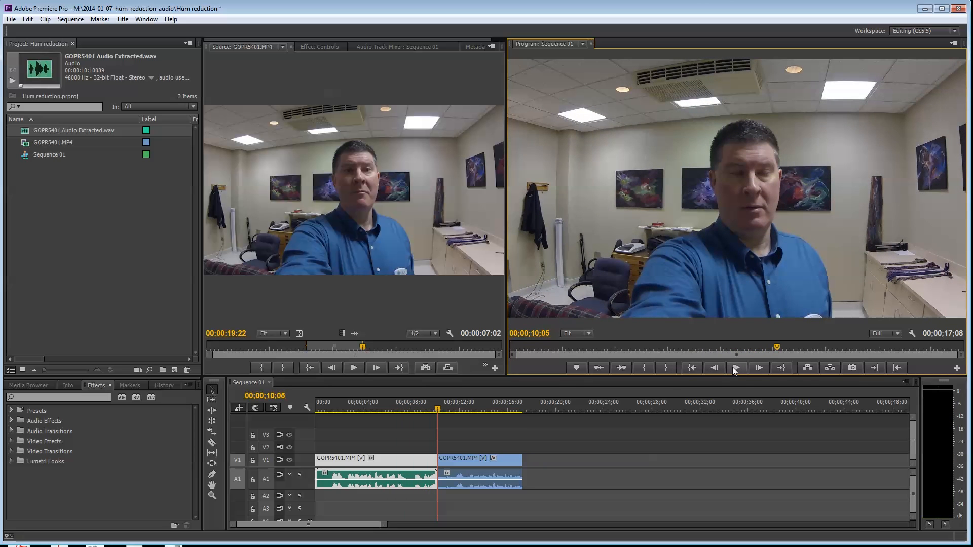
left_click(737, 367)
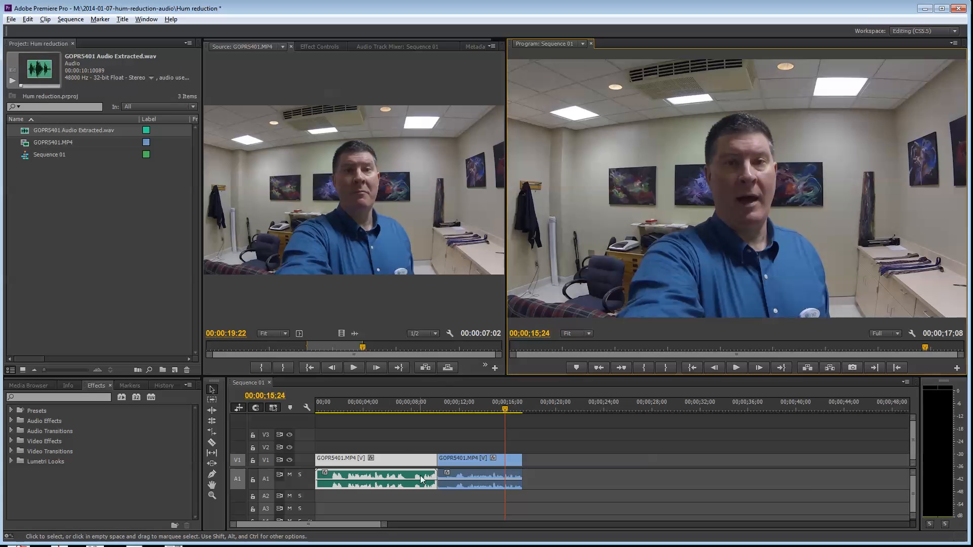
mouse_move(421, 476)
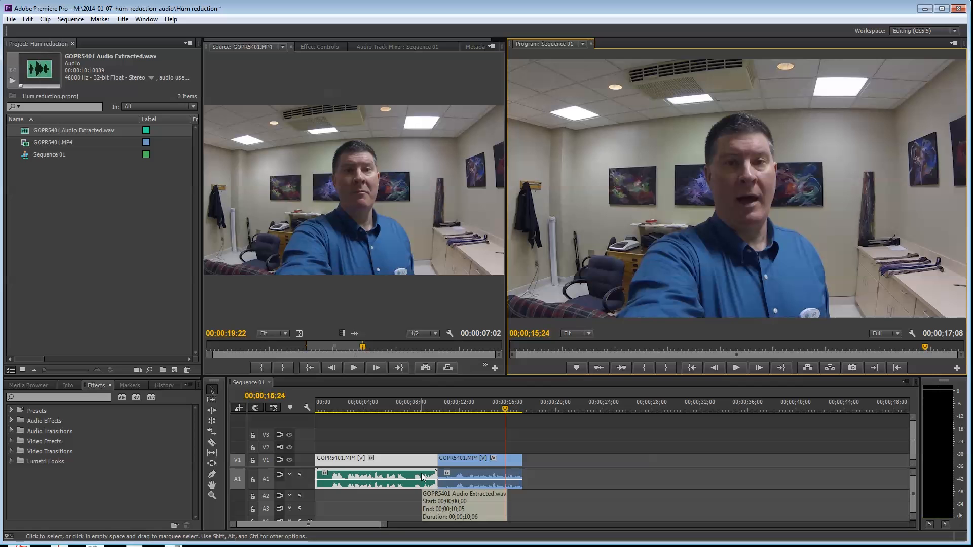
mouse_move(409, 507)
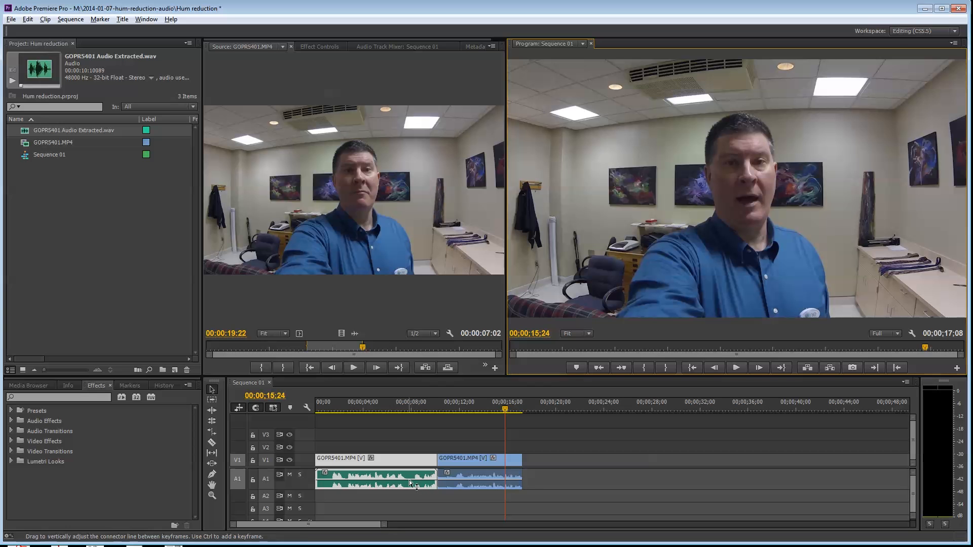
mouse_move(410, 480)
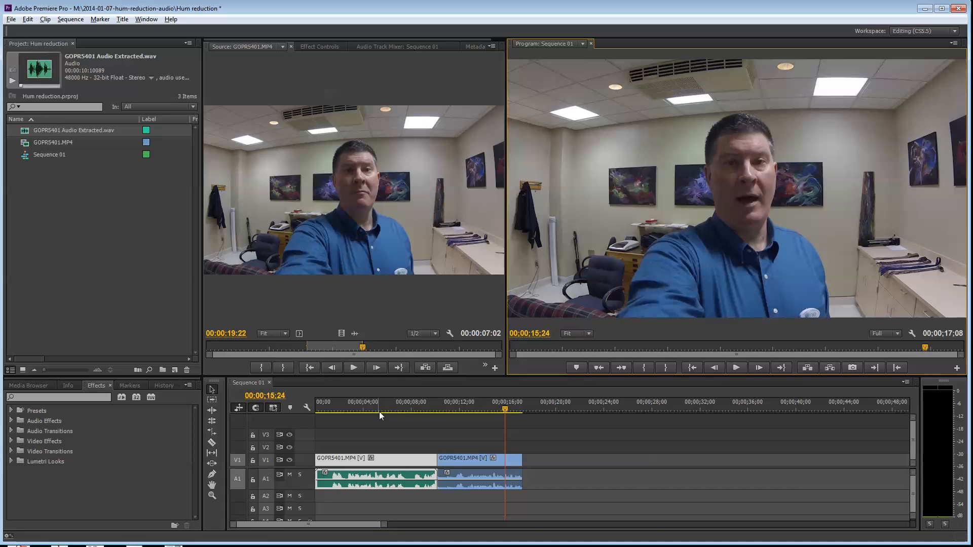
mouse_move(399, 447)
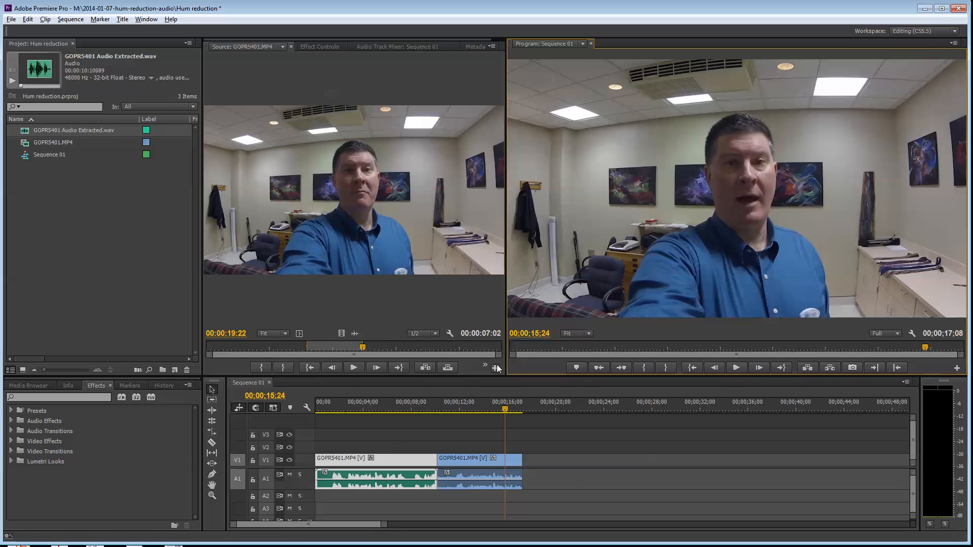
mouse_move(506, 318)
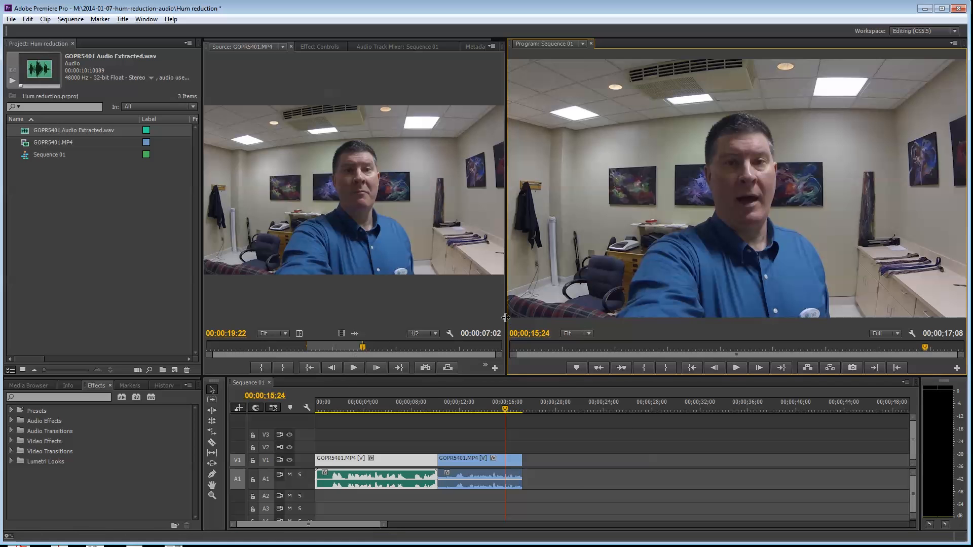